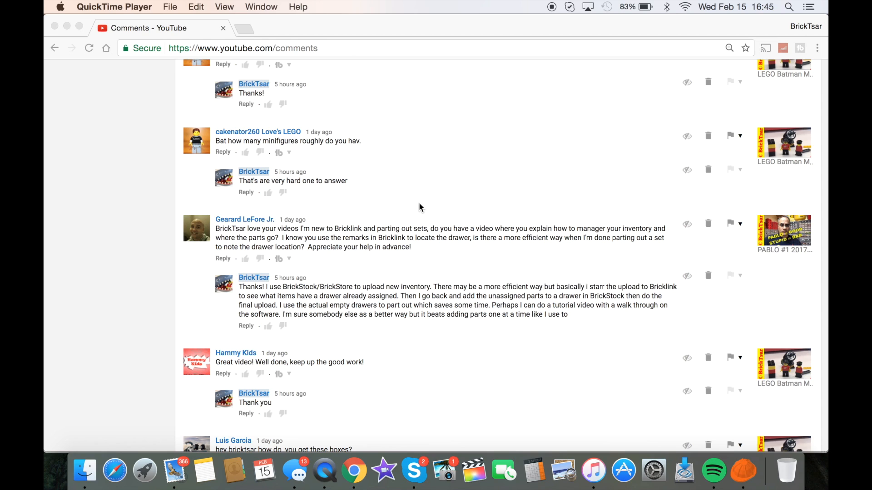
mouse_move(741, 464)
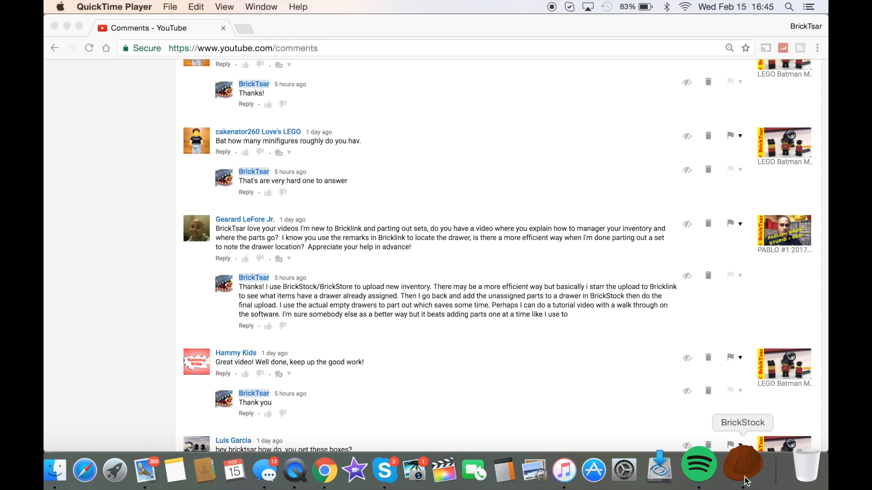
Launch BrickStock from the Dock.
left_click(742, 465)
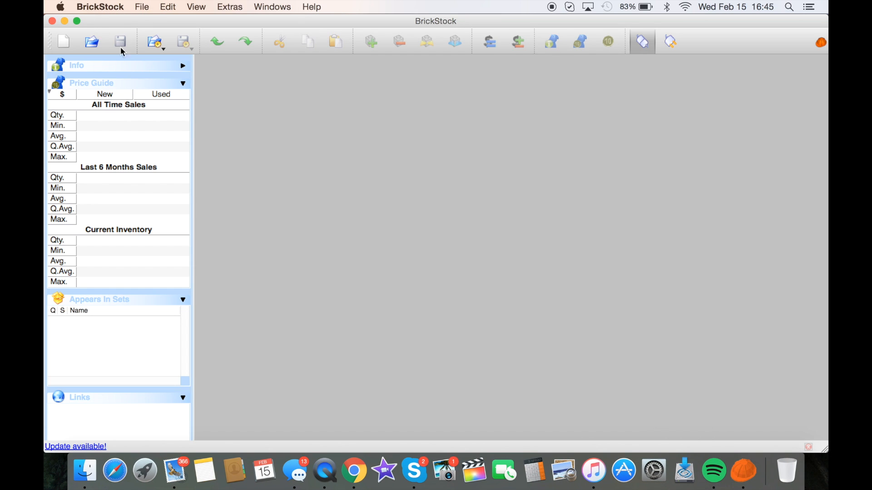
mouse_move(287, 226)
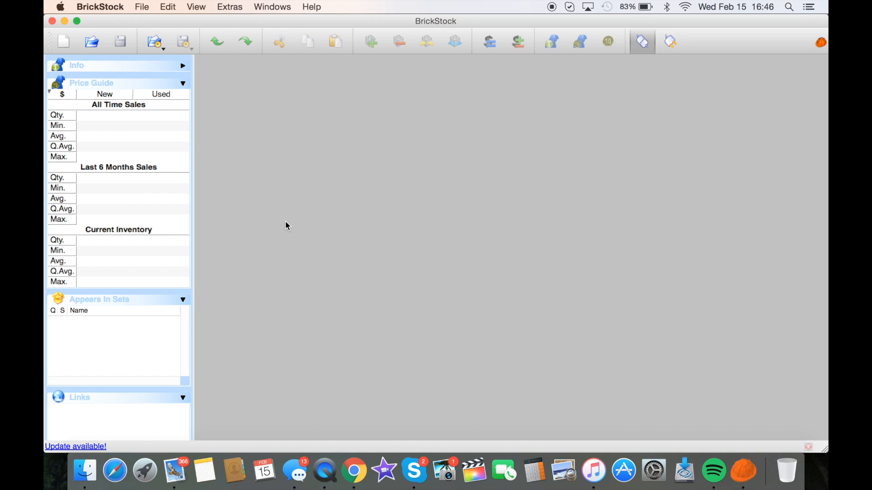
mouse_move(146, 11)
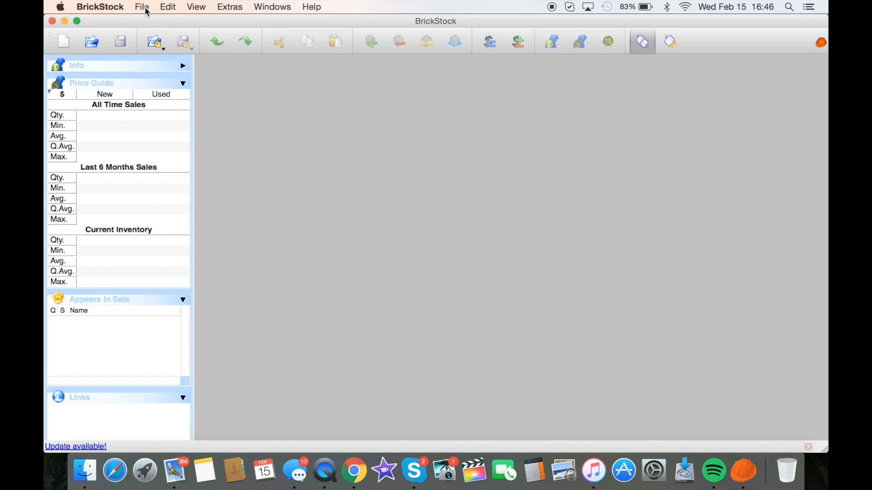
Create a new empty untitled inventory document via File > New.
left_click(142, 6)
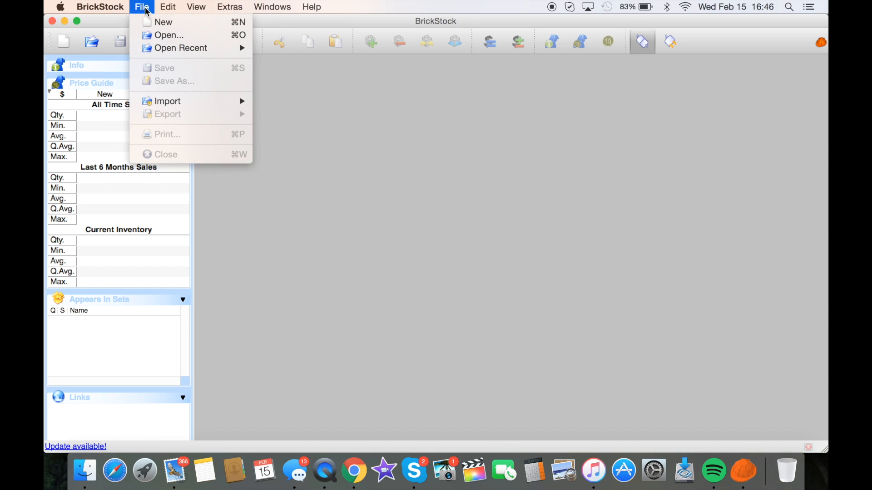
left_click(162, 22)
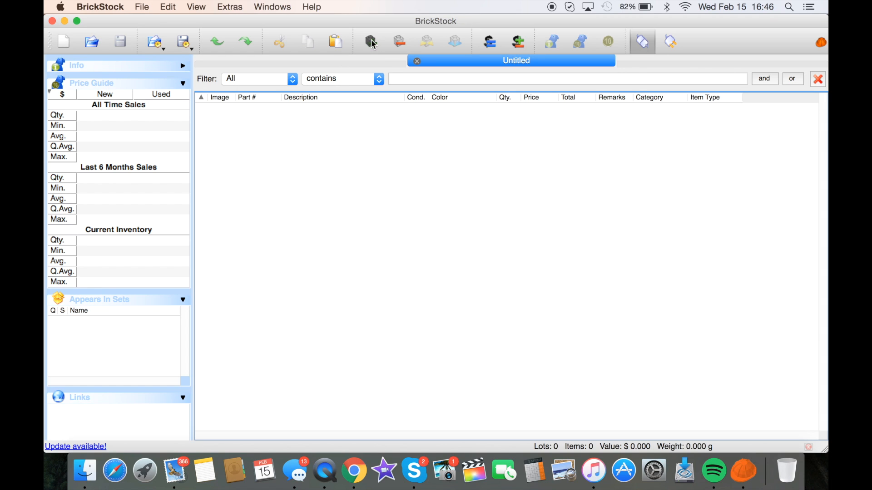
Add set 10214-1 Tower Bridge from [All Items], filtered by '10', to the inventory.
left_click(370, 42)
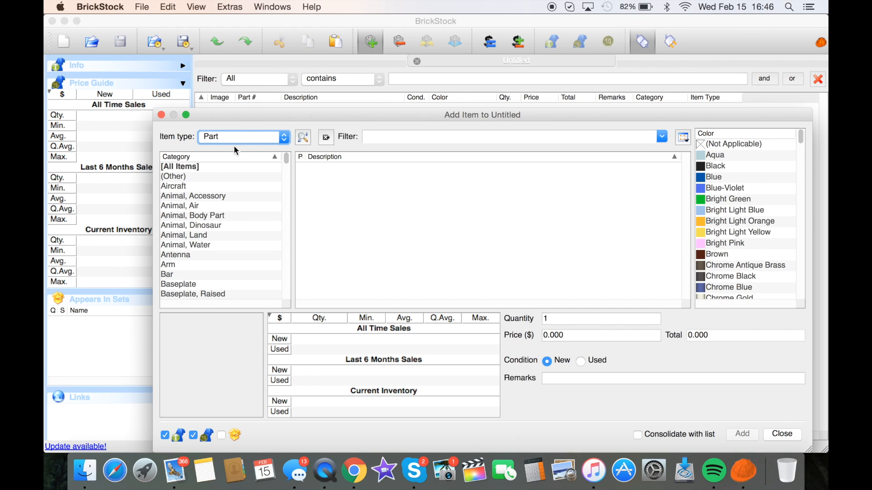
left_click(243, 136)
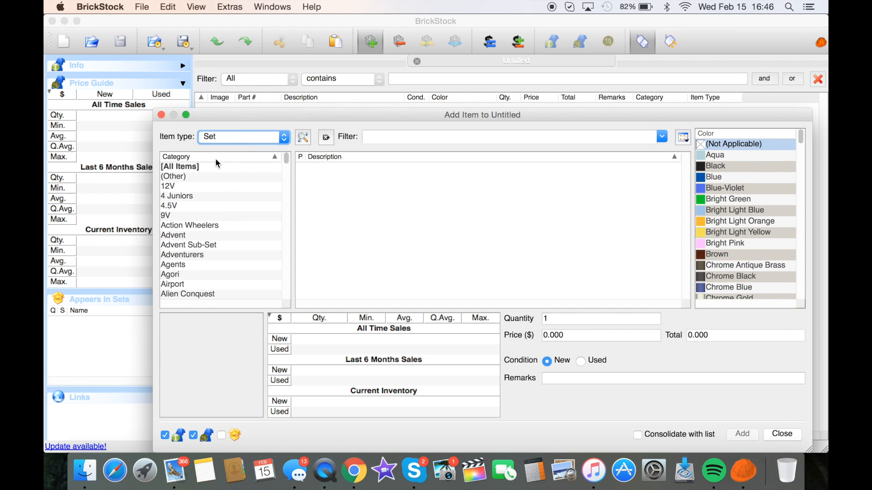
left_click(180, 166)
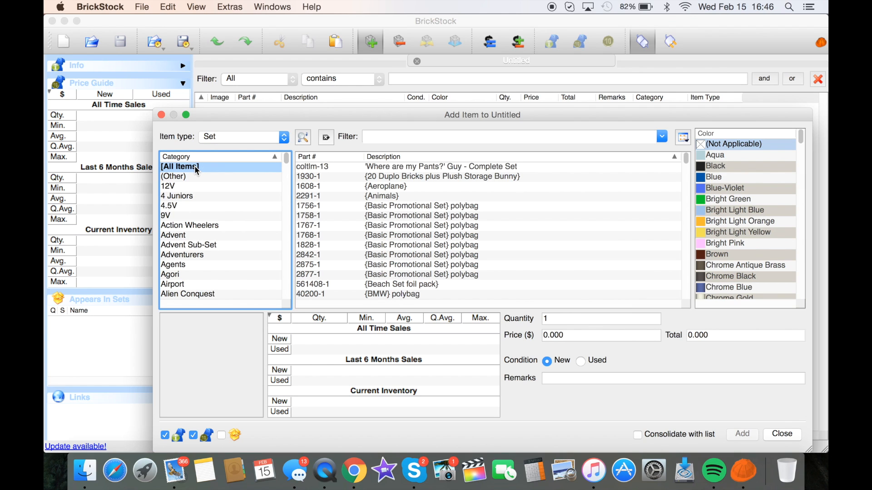
type("10214")
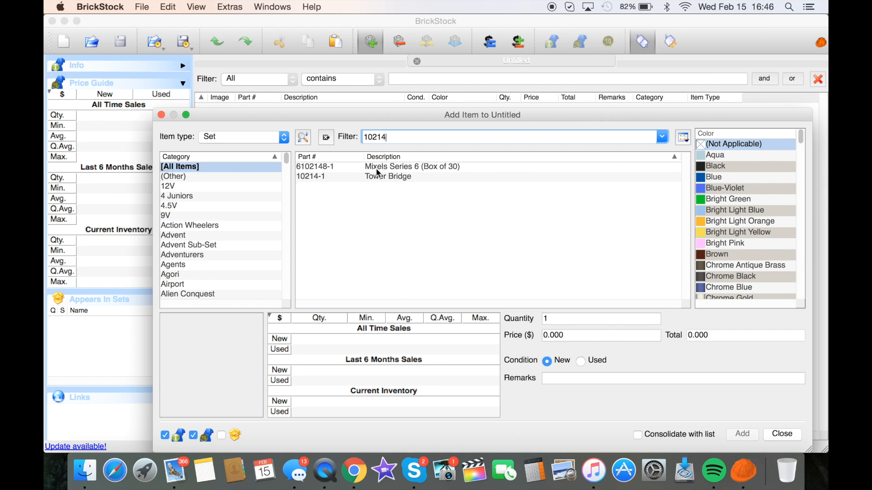
mouse_move(388, 177)
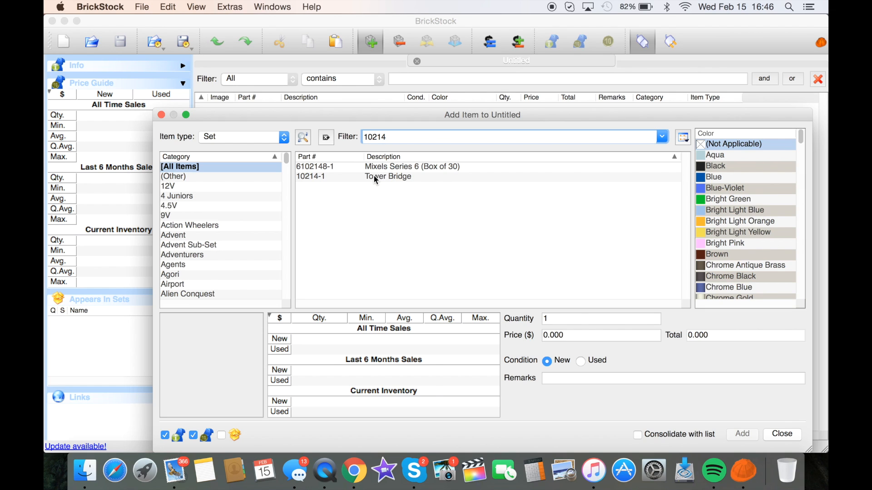
left_click(388, 176)
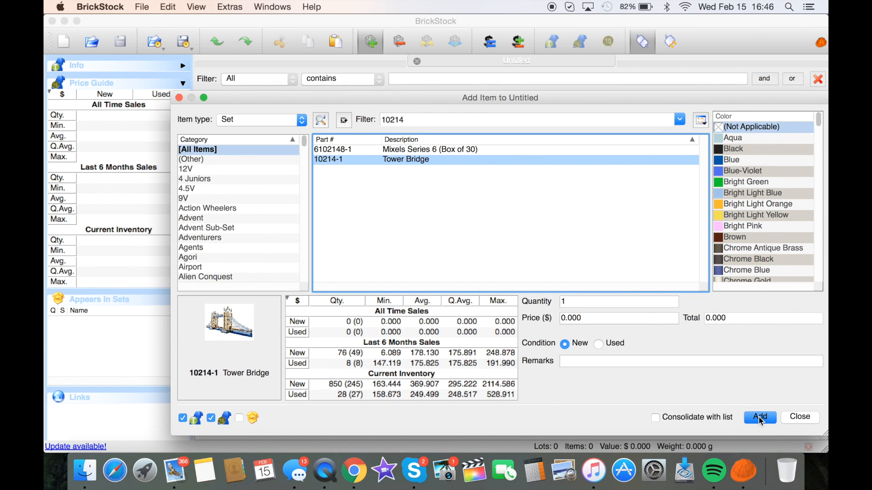
left_click(759, 416)
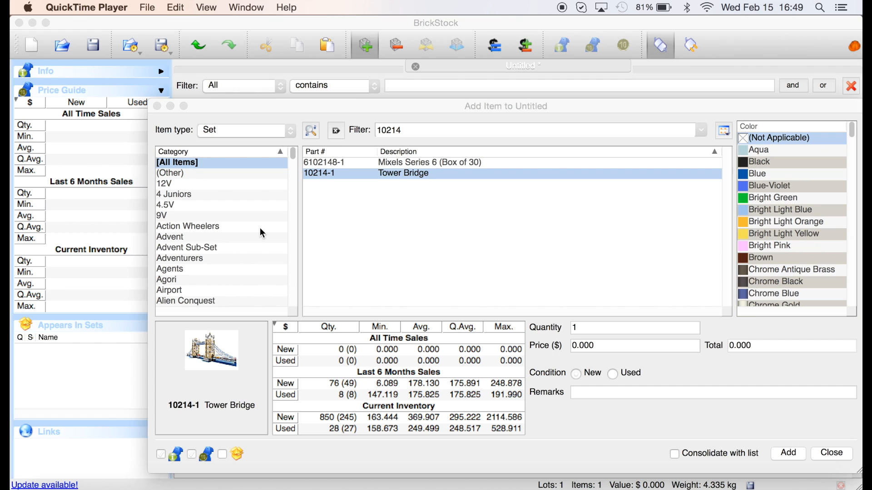
mouse_move(623, 311)
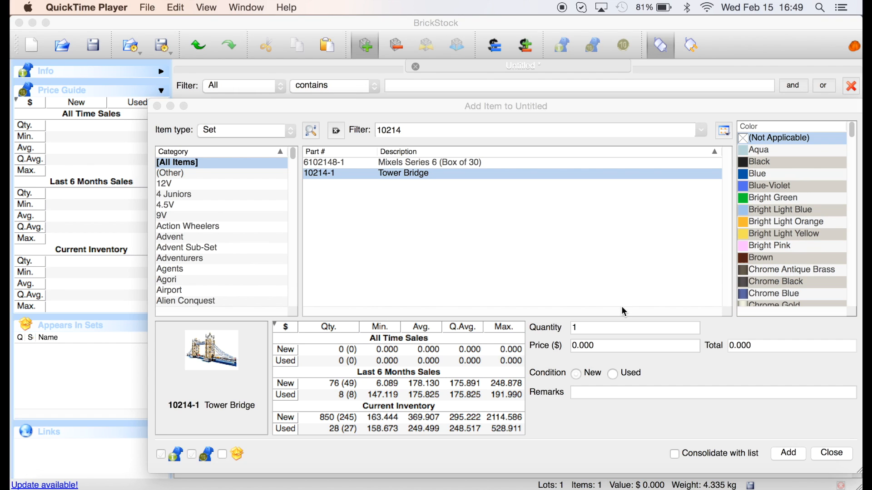
mouse_move(422, 125)
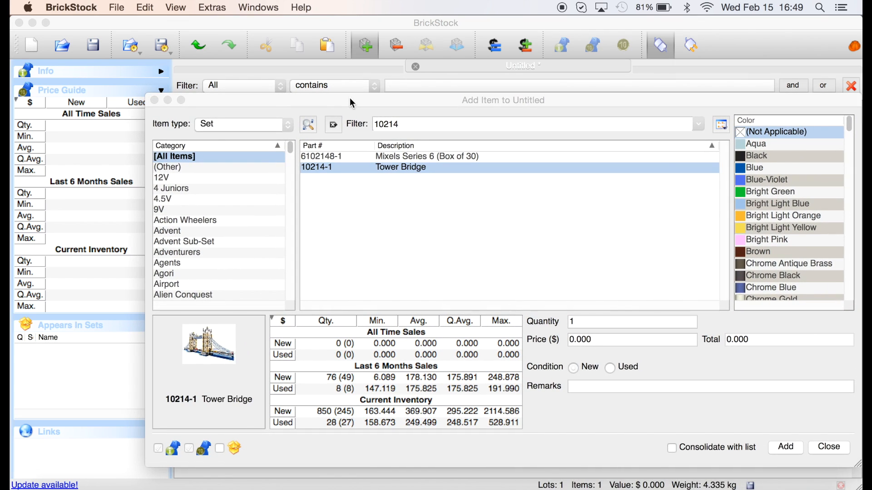
Import the BrickLink parts inventory of 10214-1 Tower Bridge (225 lots, 4,597 items) and scroll through it.
left_click(785, 447)
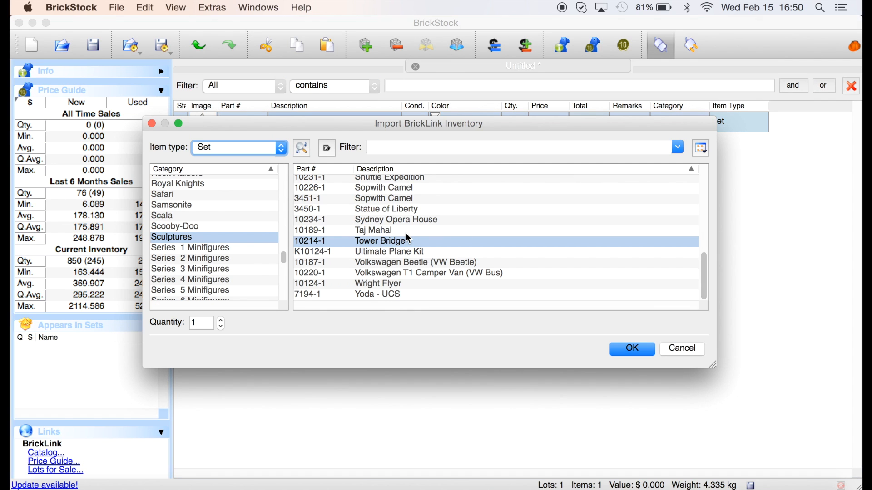
left_click(630, 348)
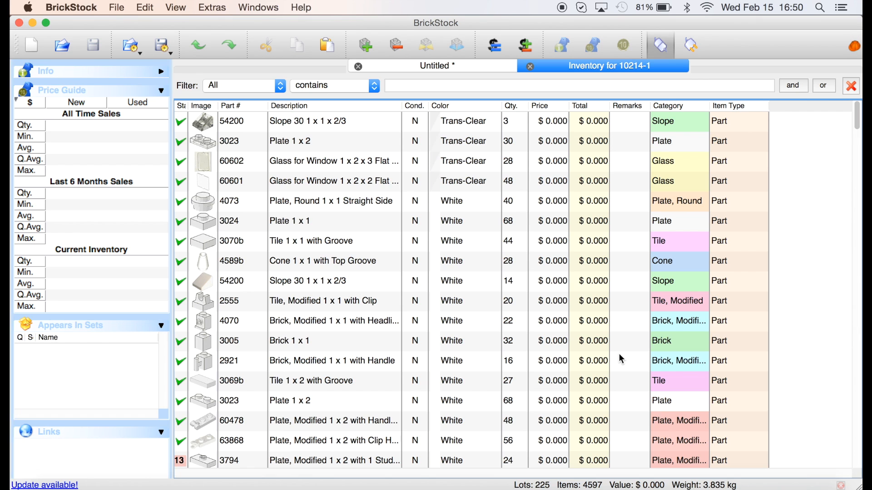
scroll("down", 3)
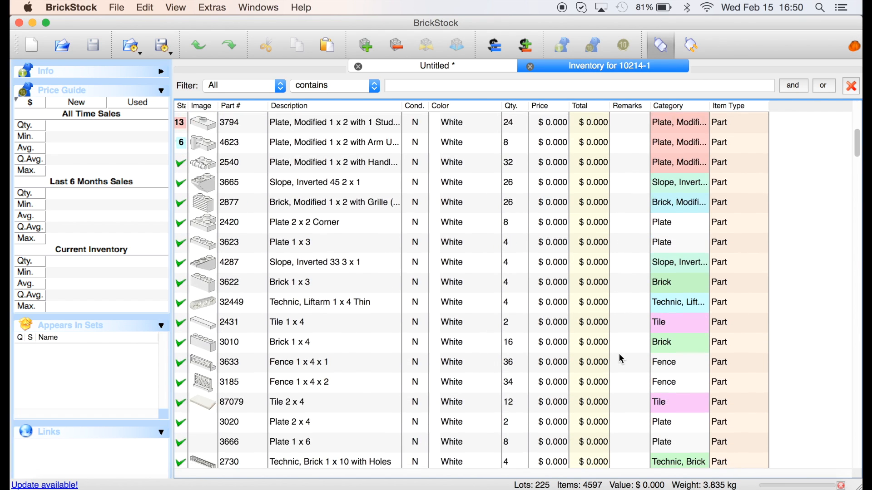
scroll("down", 3)
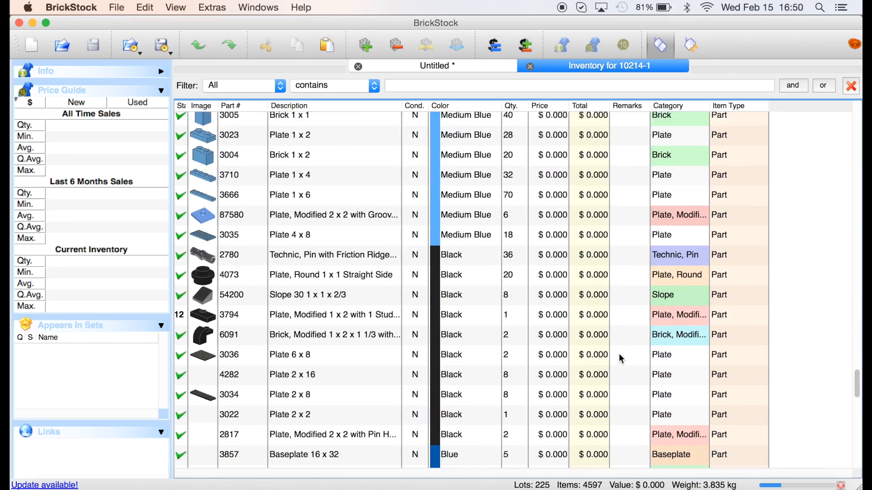
scroll("down", 3)
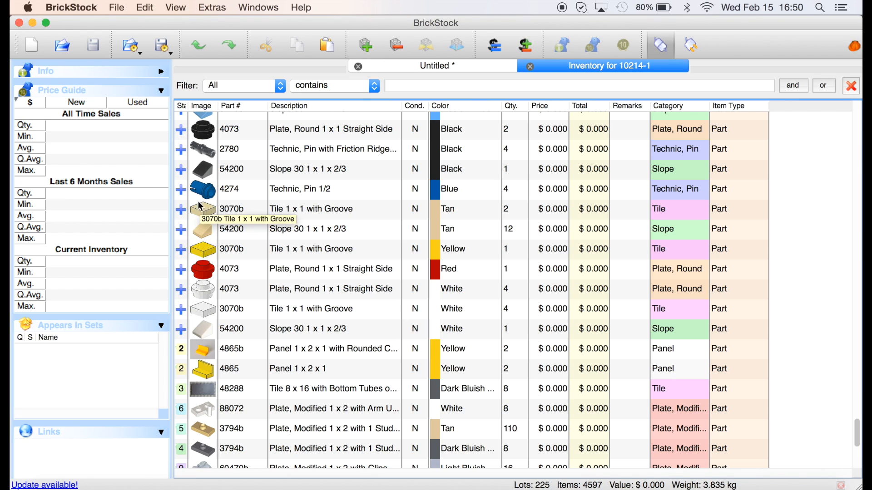
Switch the Extra-status rows at the end of the inventory to Include status.
scroll("down", 3)
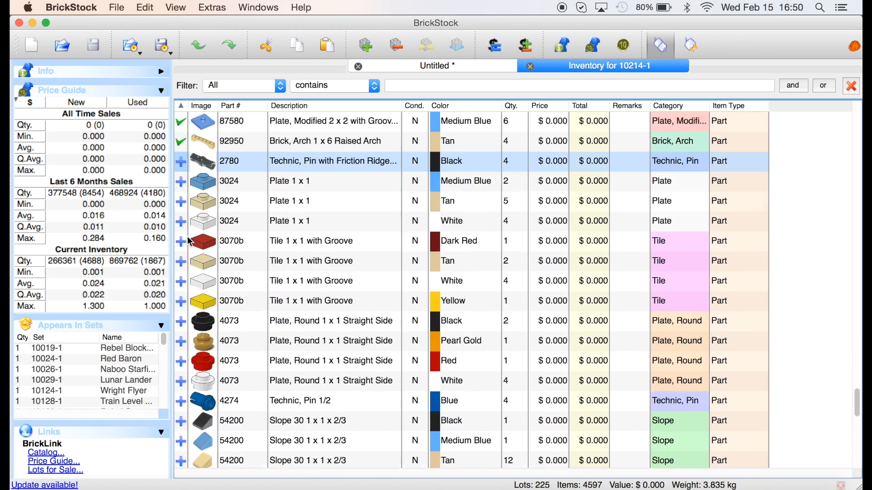
scroll("down", 3)
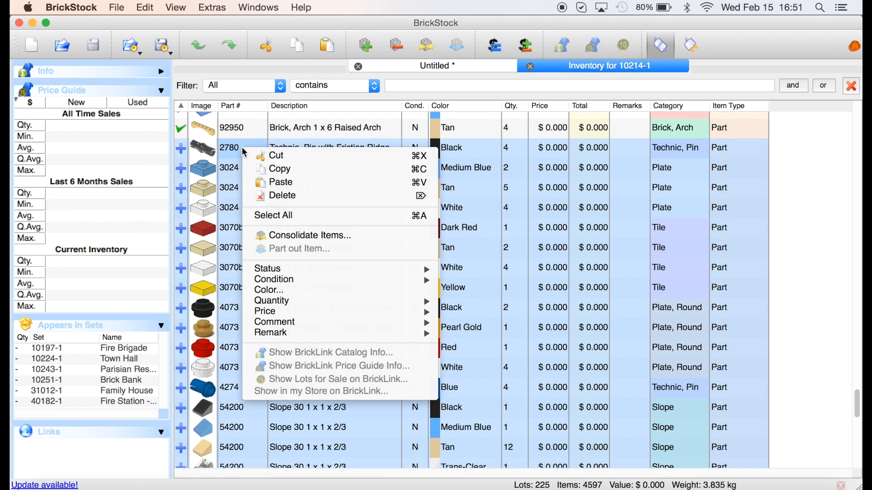
mouse_move(267, 270)
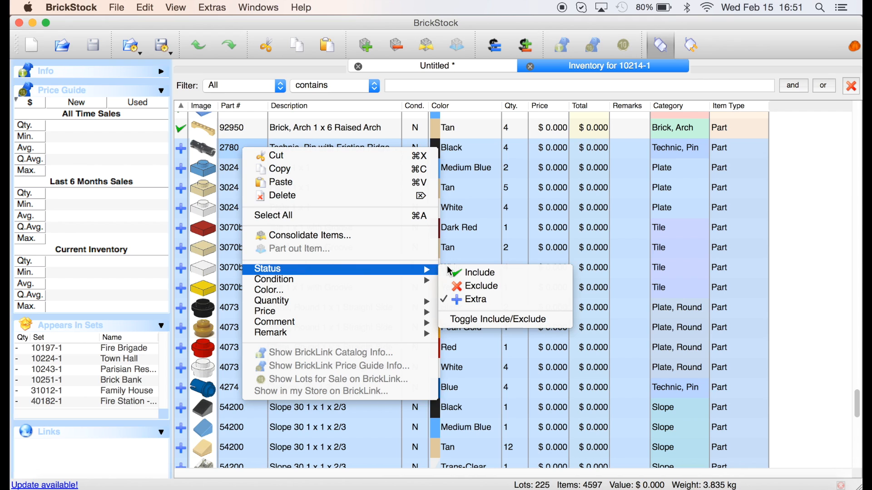
left_click(476, 272)
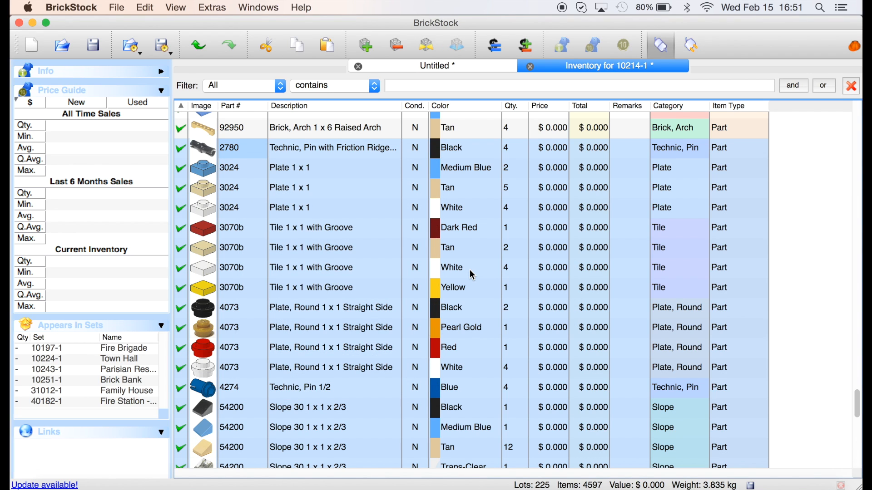
scroll("down", 3)
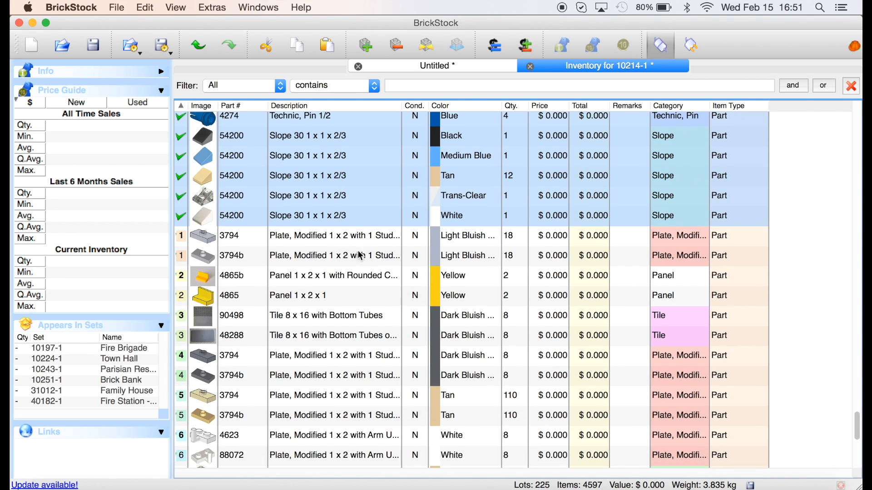
mouse_move(348, 255)
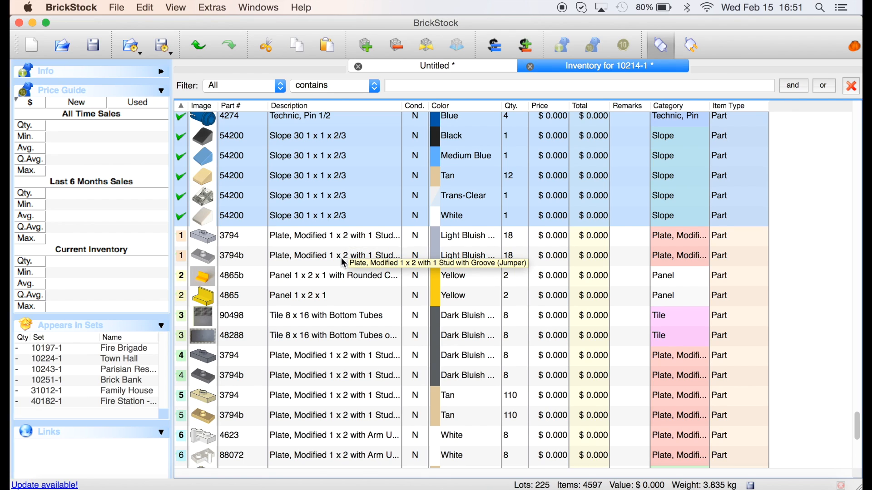
mouse_move(283, 263)
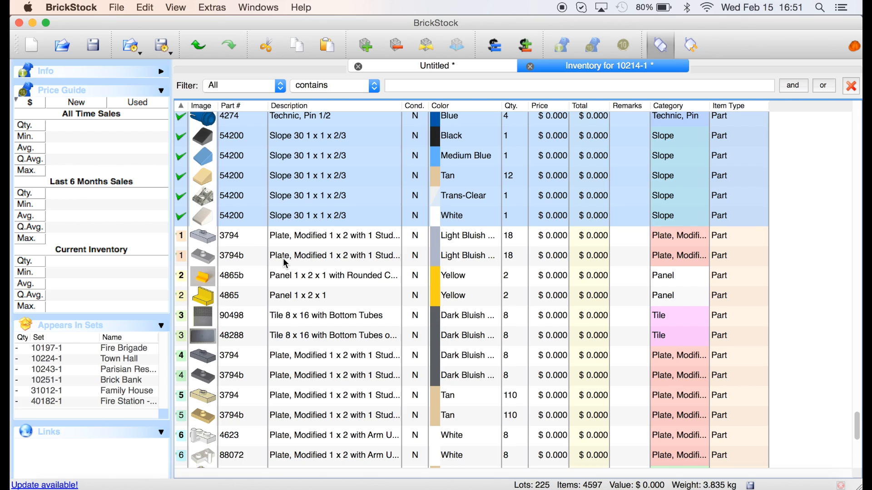
mouse_move(194, 240)
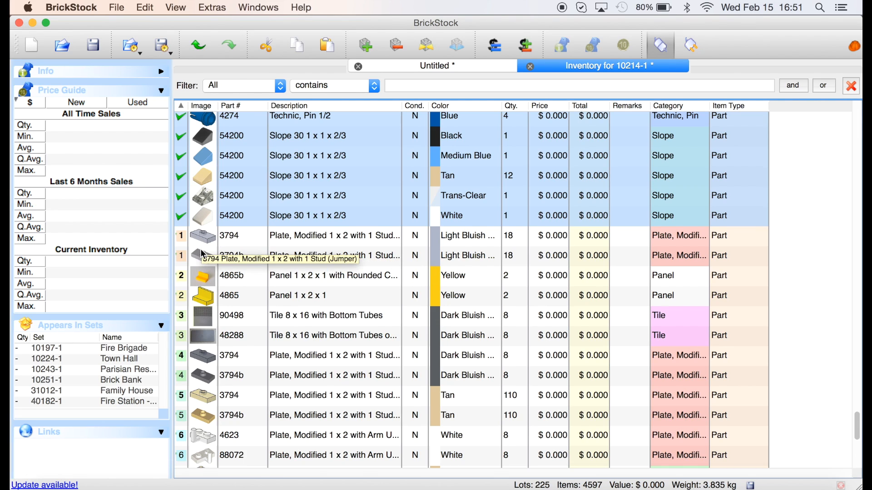
mouse_move(207, 276)
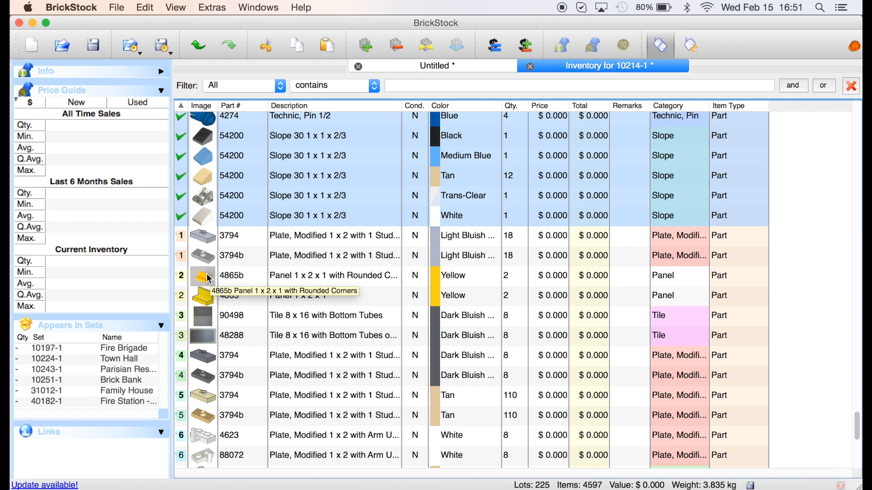
mouse_move(200, 336)
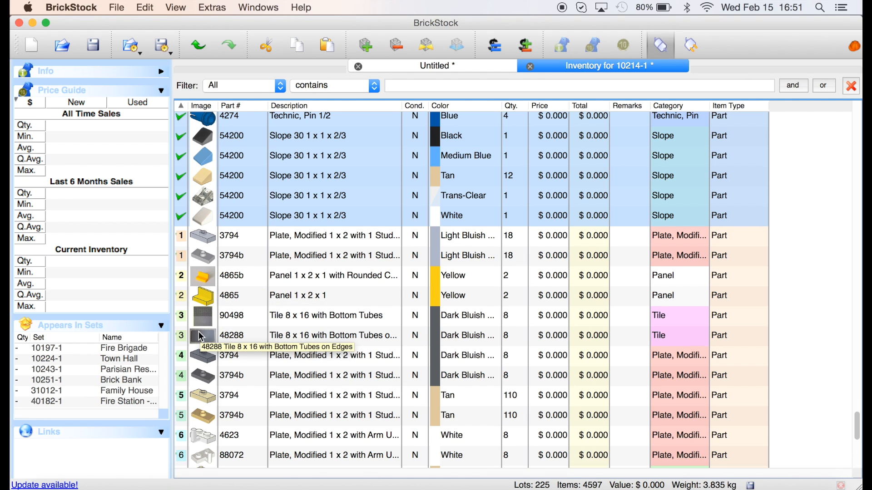
scroll("down", 3)
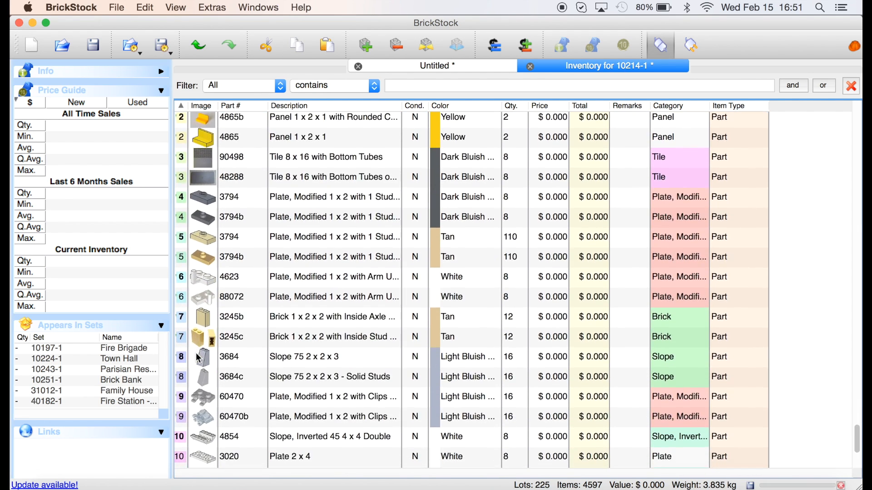
scroll("down", 3)
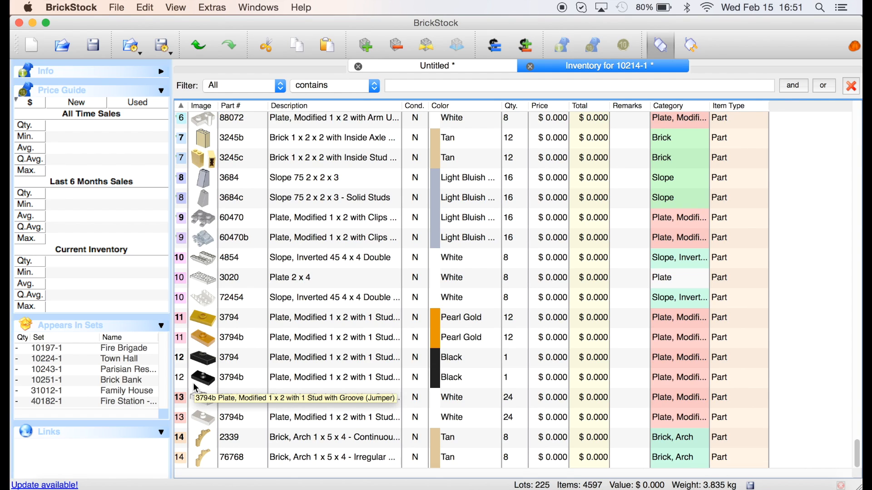
mouse_move(122, 456)
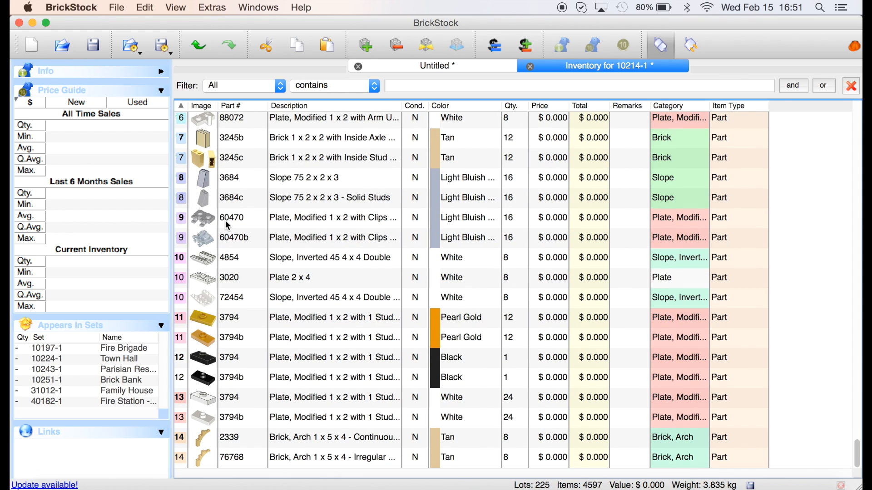
mouse_move(237, 392)
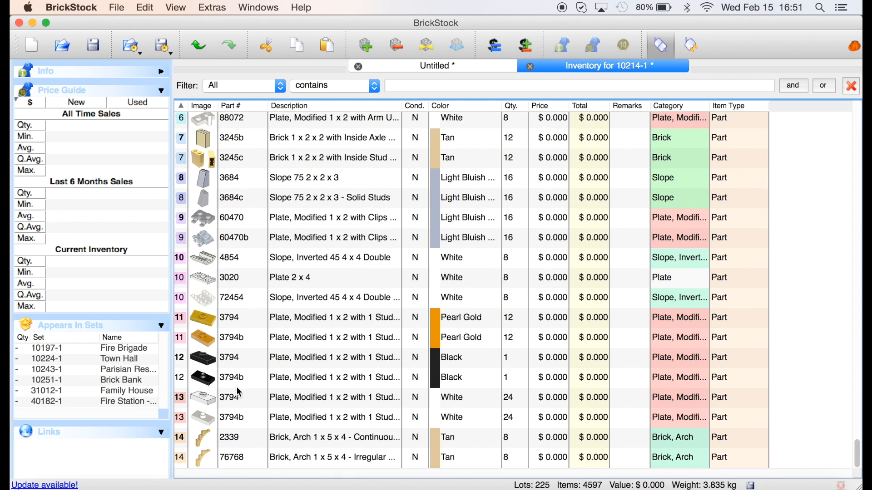
Multiply the quantities of all selected lots by 2.
scroll("down", 3)
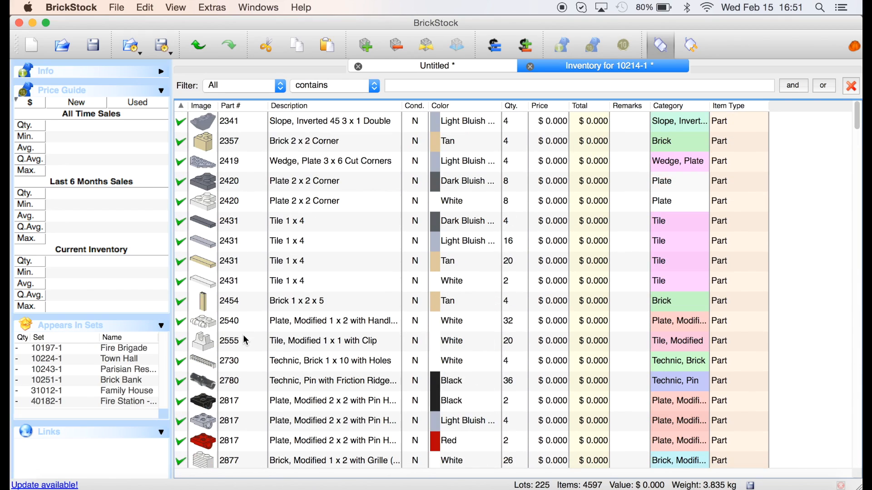
mouse_move(296, 89)
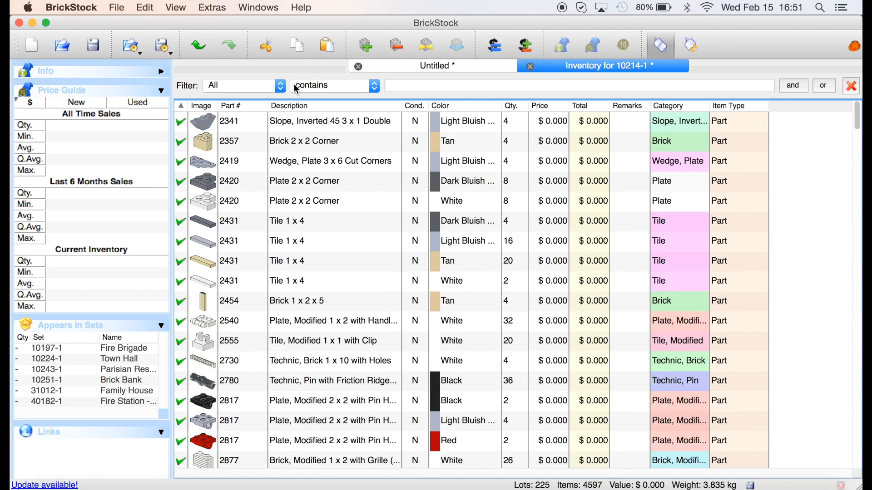
left_click(144, 7)
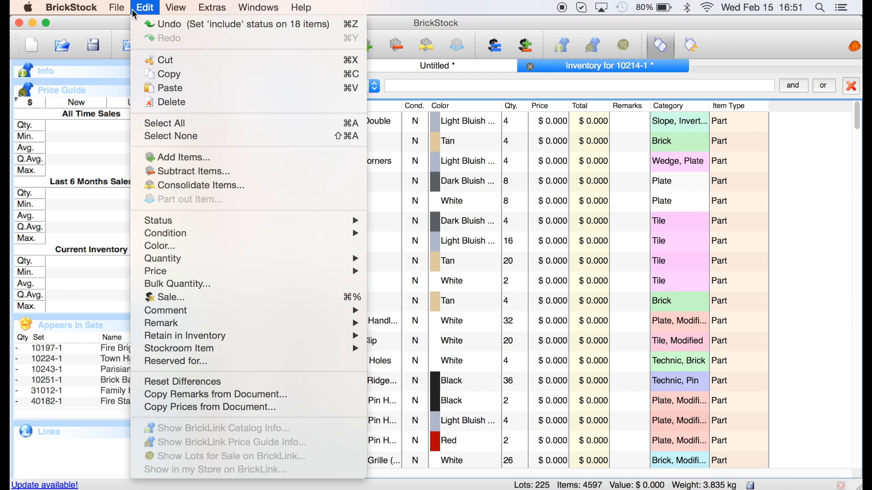
left_click(116, 8)
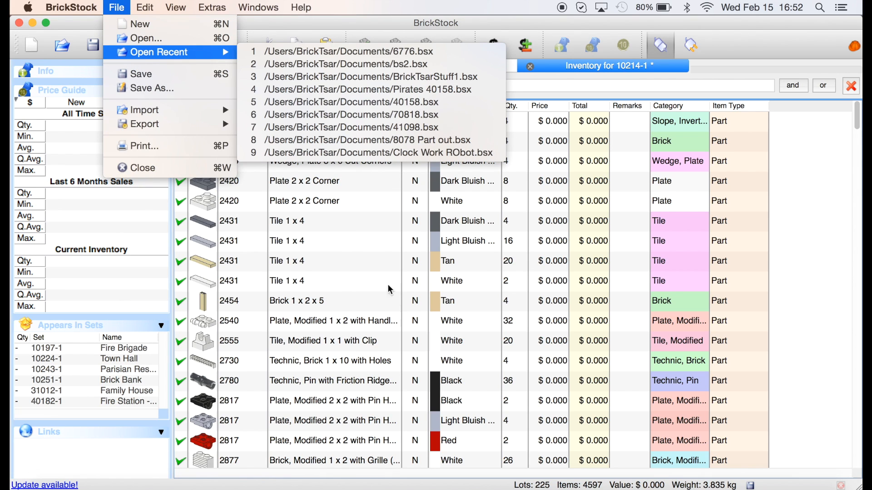
left_click(140, 23)
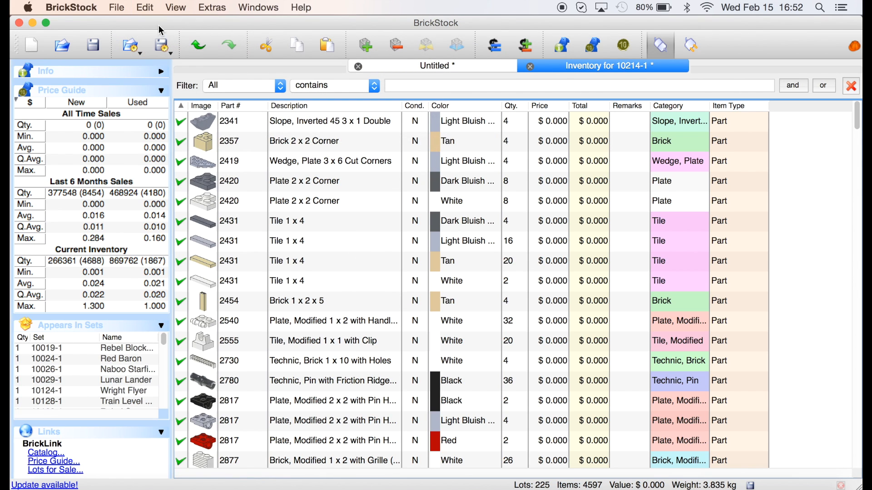
left_click(144, 7)
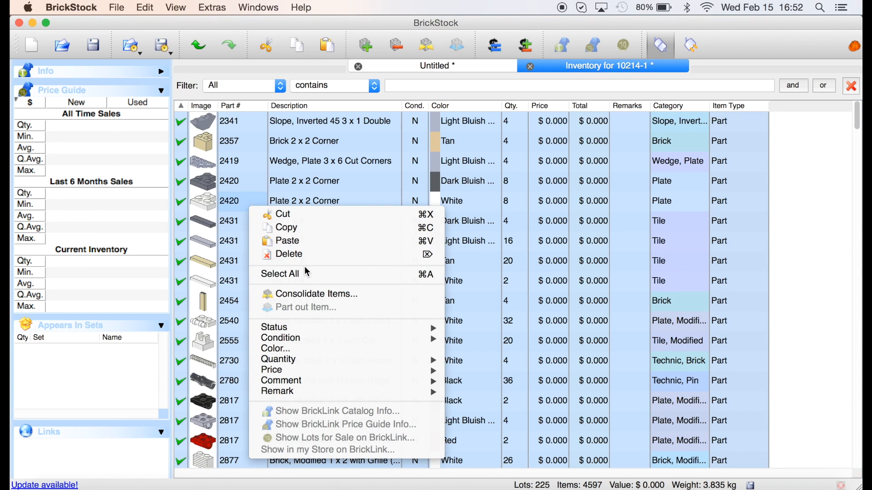
mouse_move(278, 360)
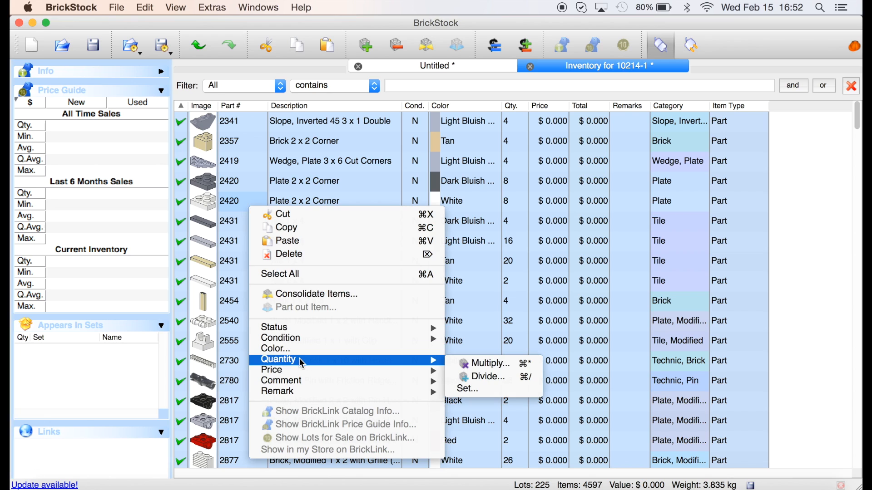
mouse_move(475, 363)
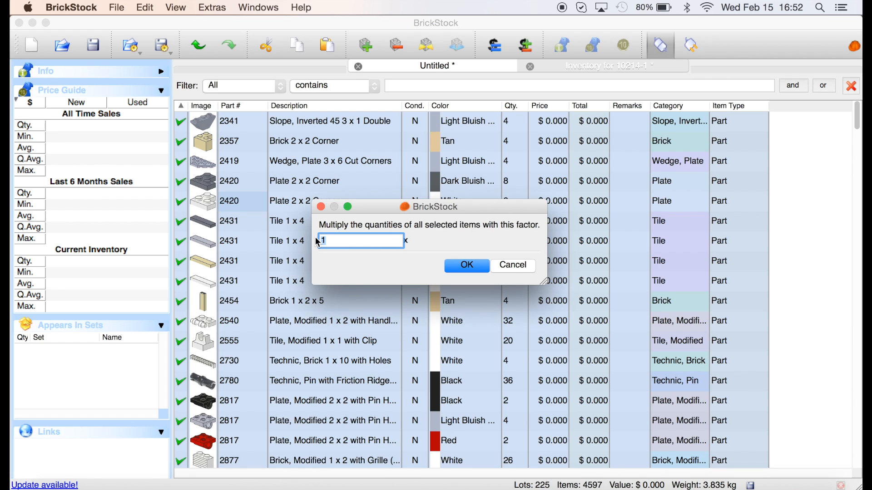
left_click(466, 265)
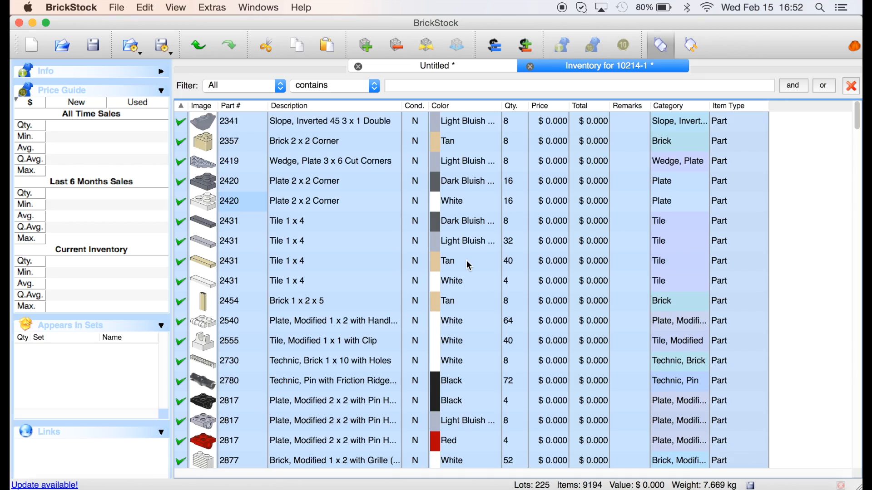
Consolidate identical lots, applying the same choice to all remaining lots, leaving 206 lots.
scroll("down", 3)
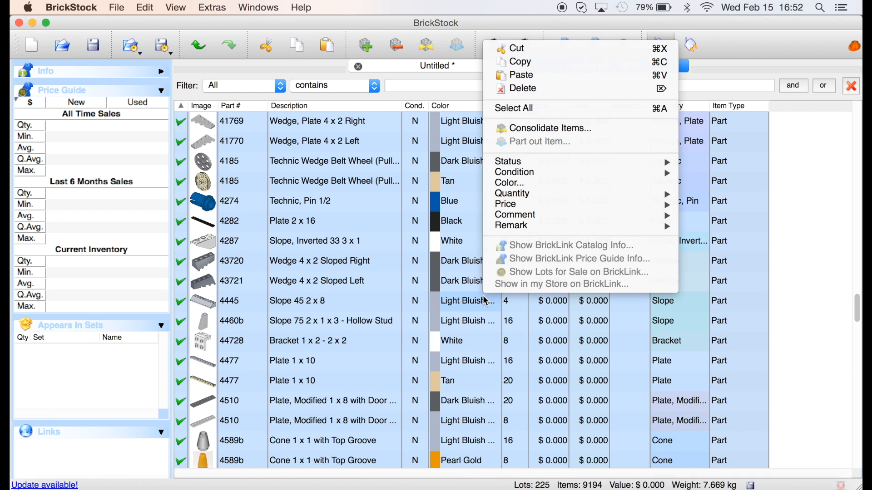
mouse_move(508, 162)
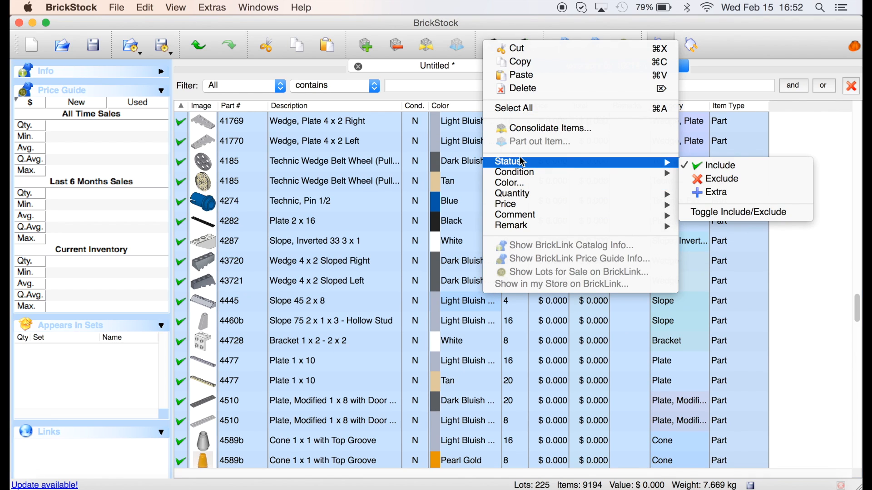
left_click(547, 129)
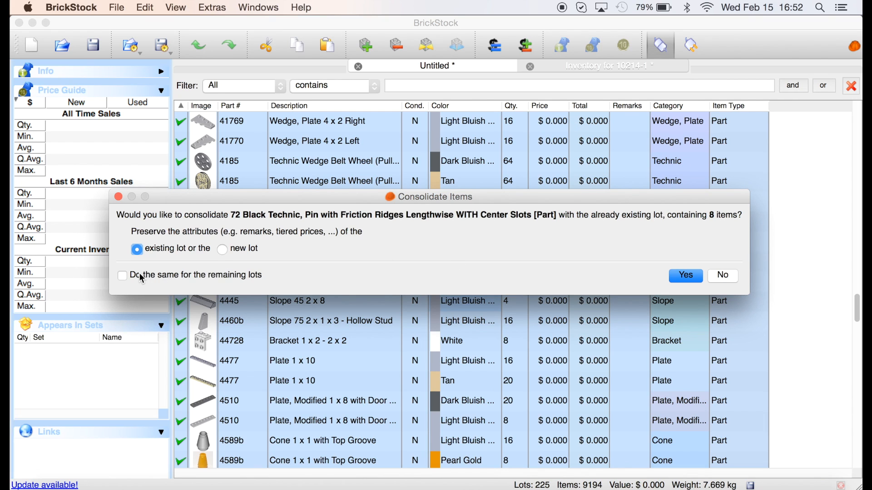
left_click(123, 275)
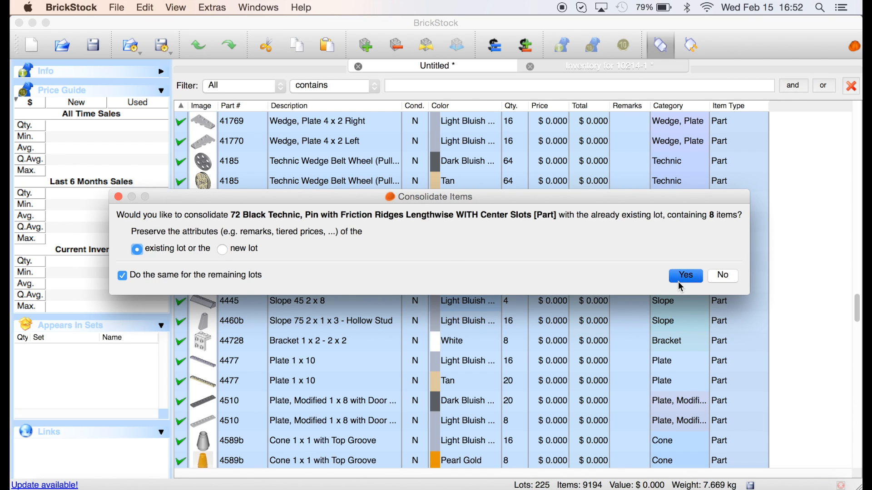
left_click(685, 275)
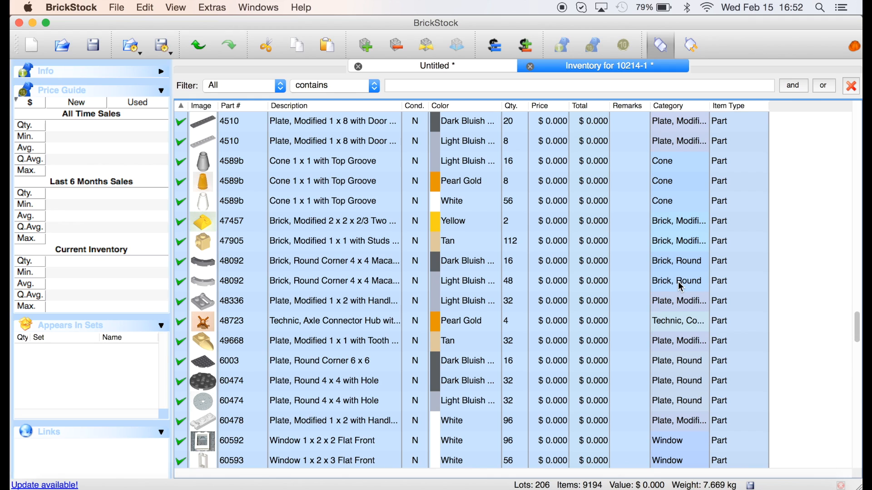
right_click(676, 281)
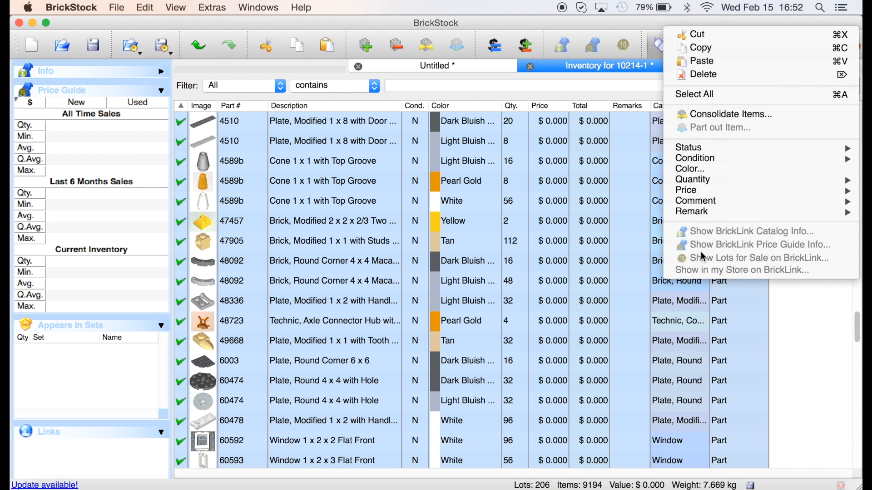
mouse_move(686, 189)
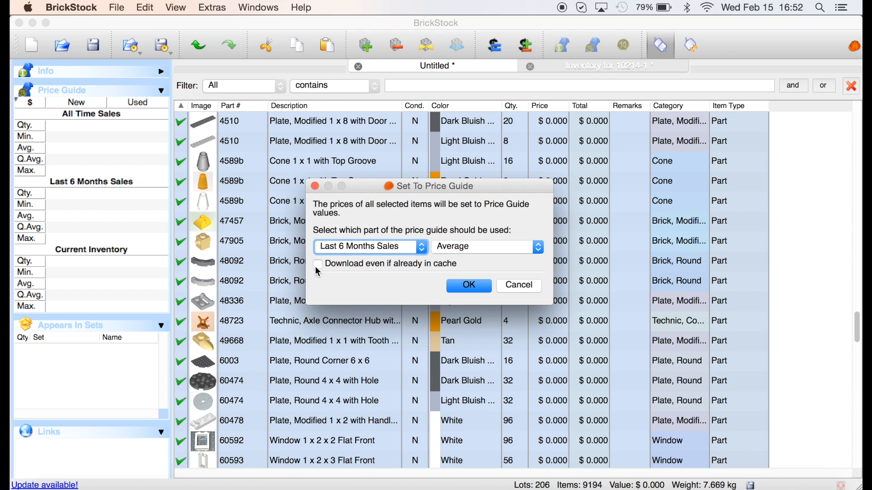
mouse_move(492, 305)
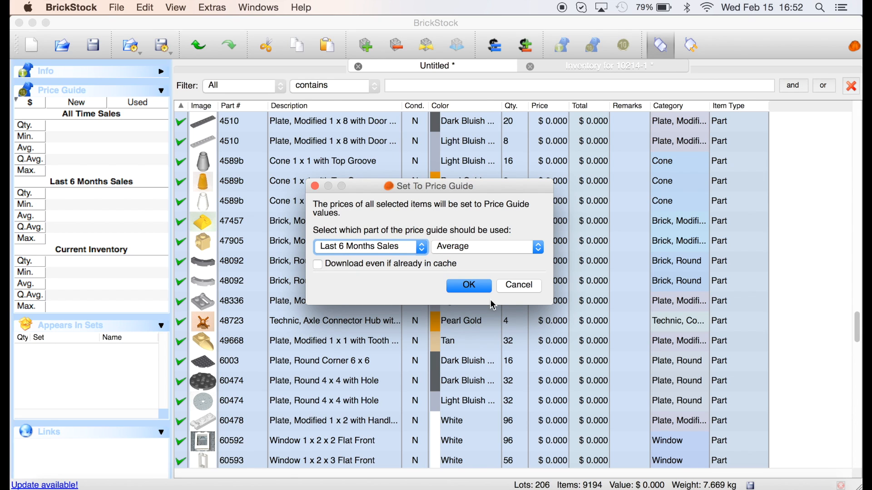
left_click(468, 284)
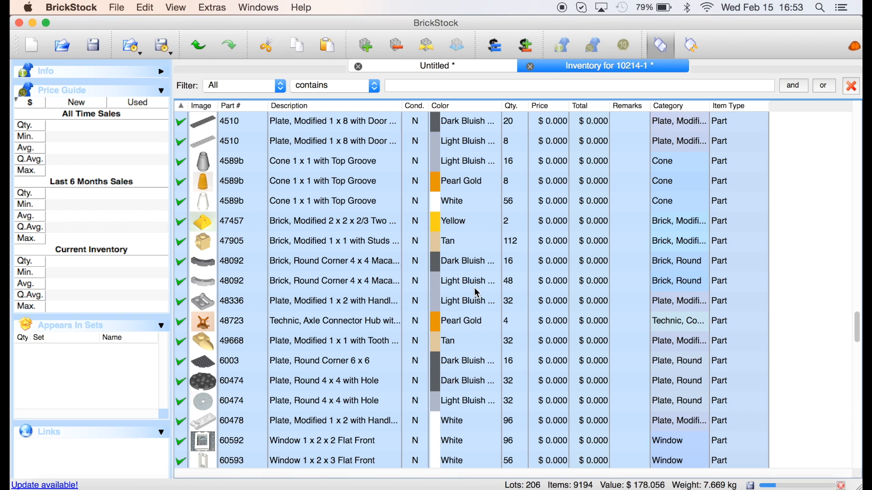
scroll("down", 3)
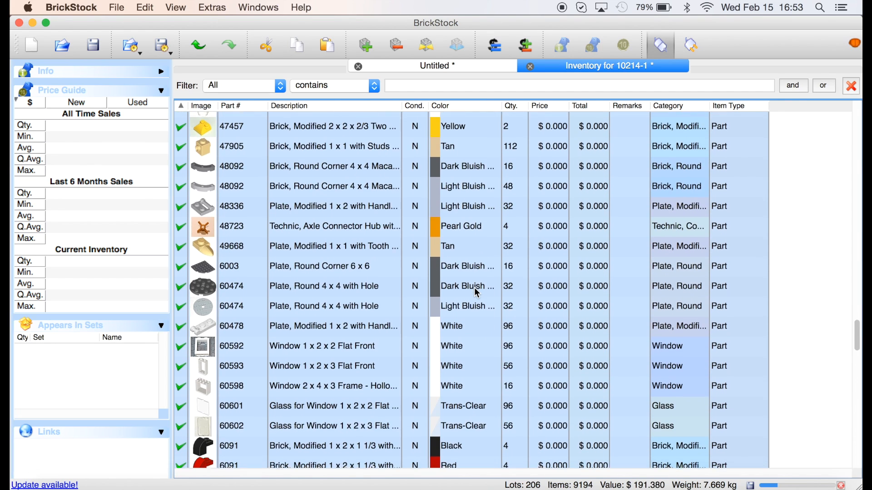
scroll("down", 3)
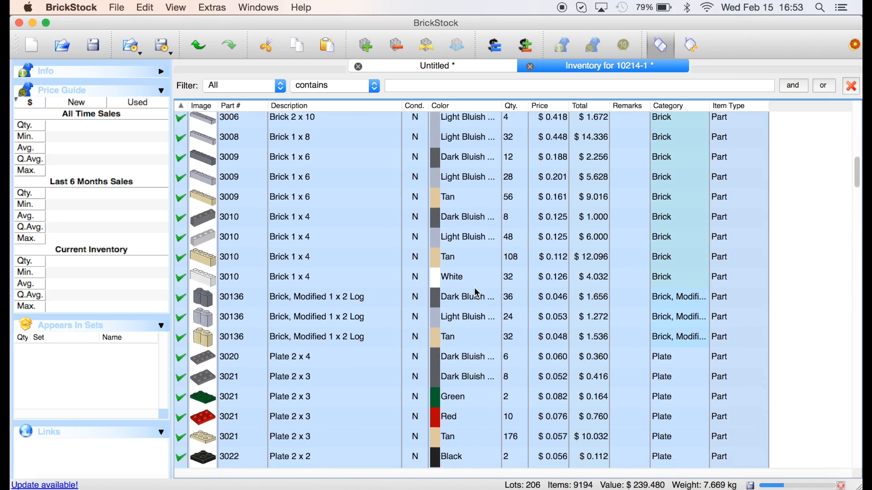
scroll("down", 3)
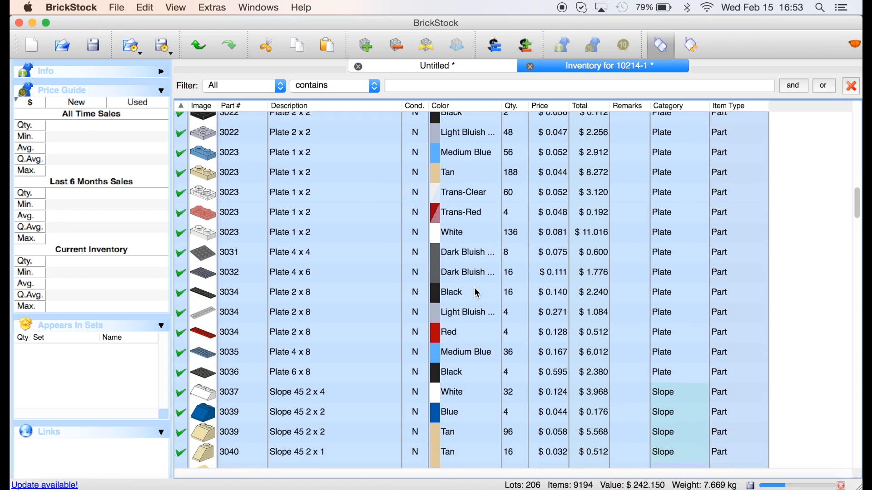
scroll("down", 3)
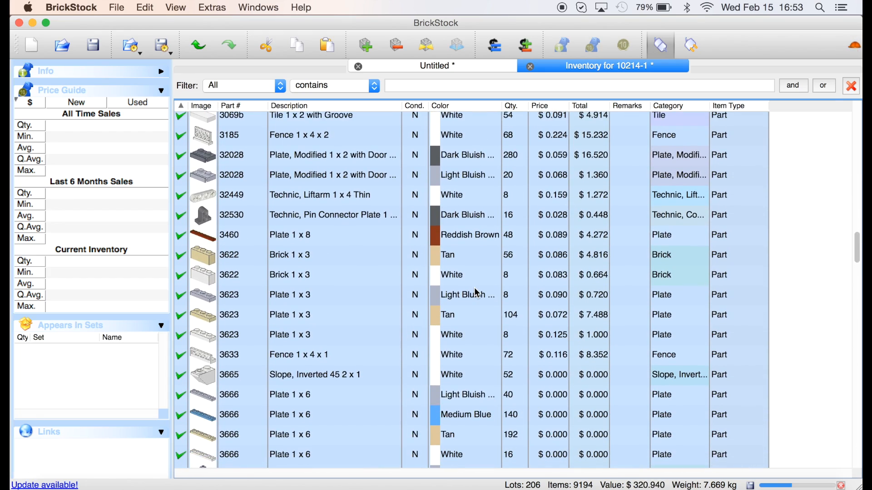
scroll("down", 3)
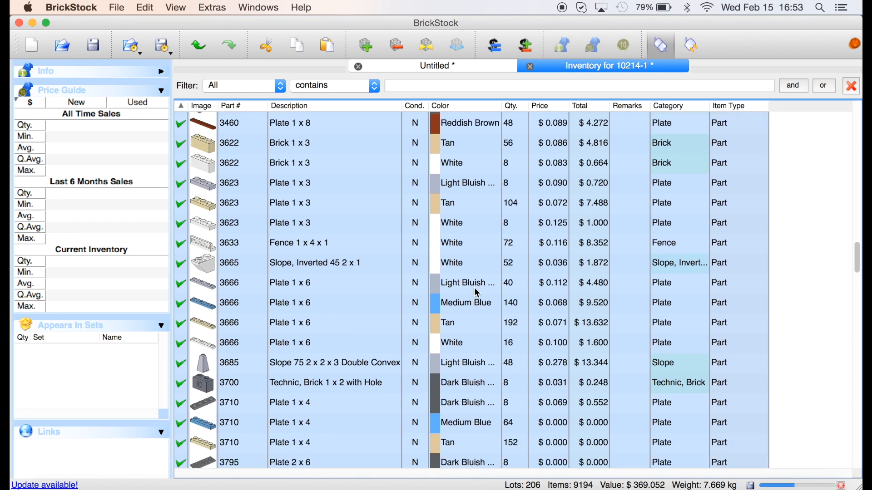
scroll("down", 3)
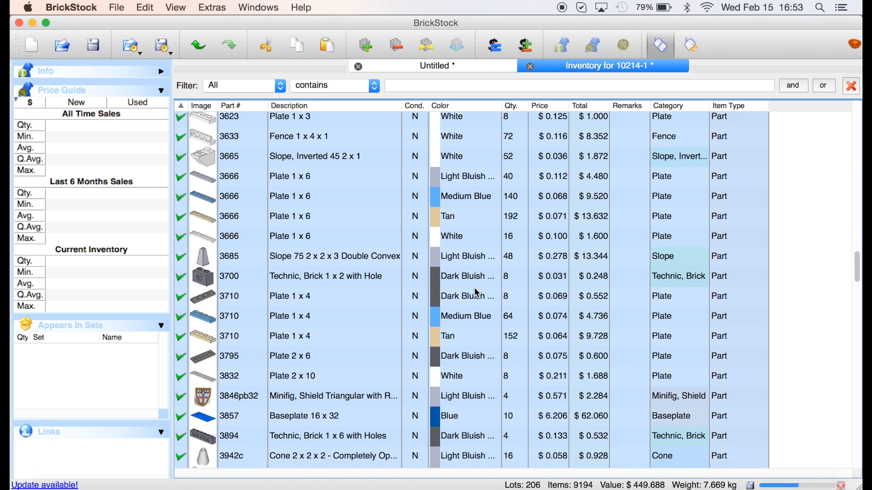
scroll("down", 3)
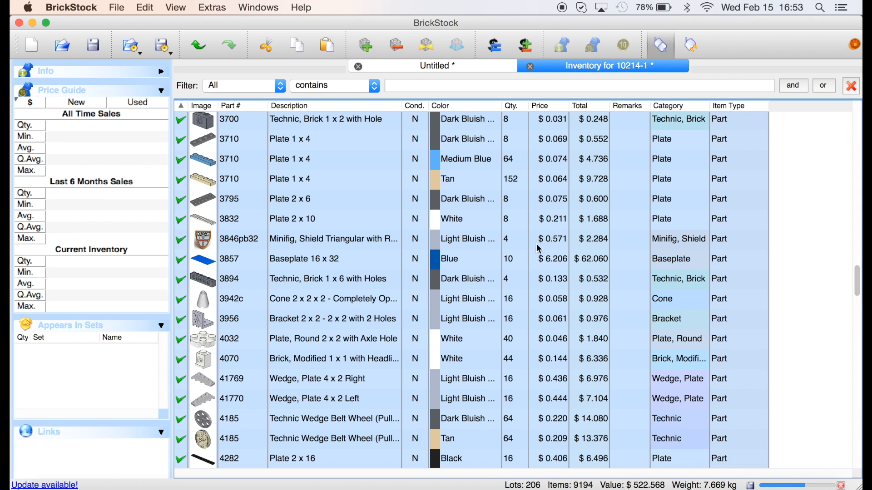
scroll("down", 3)
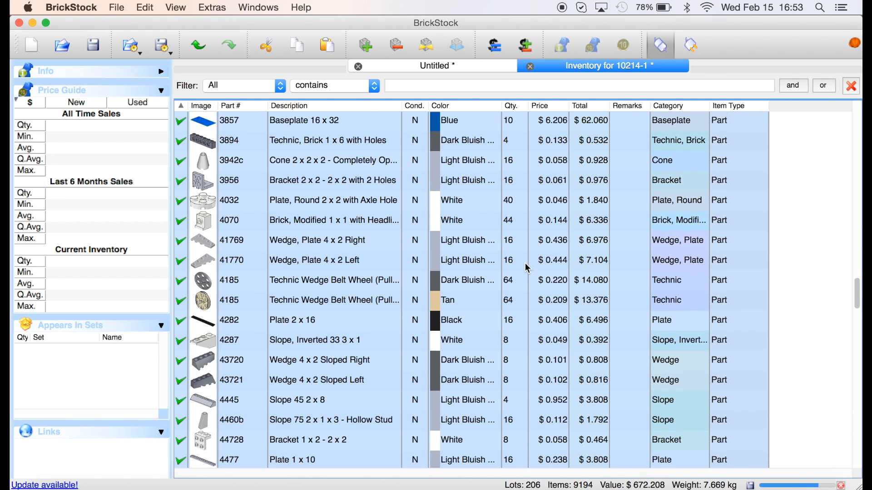
scroll("down", 3)
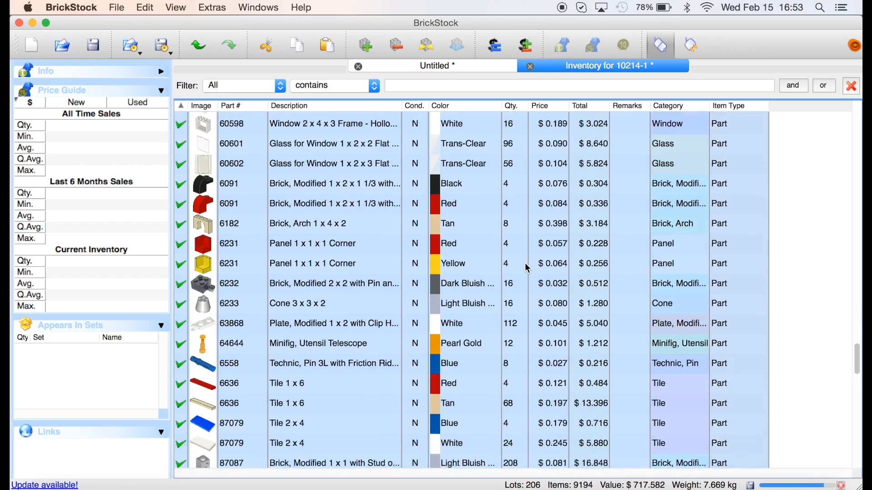
scroll("down", 3)
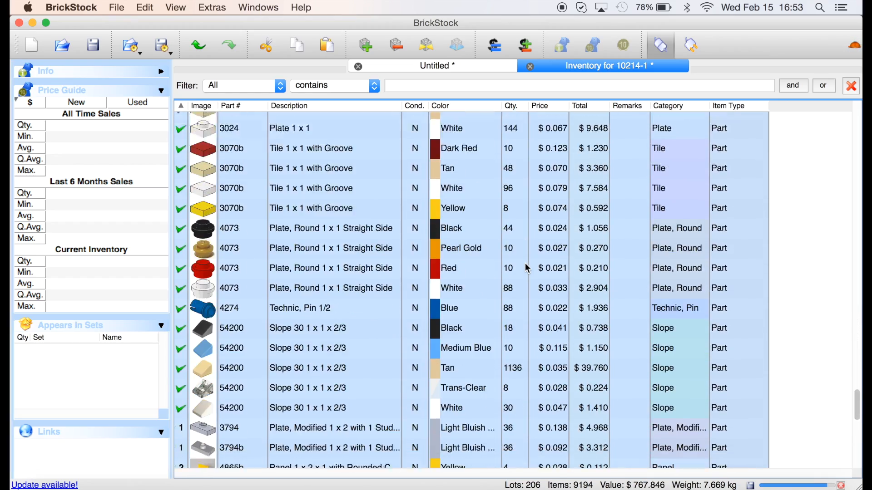
scroll("down", 3)
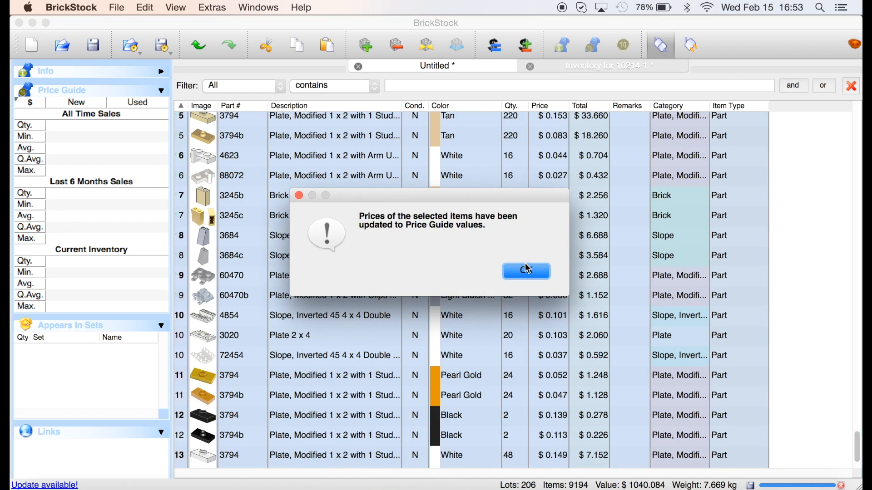
left_click(525, 271)
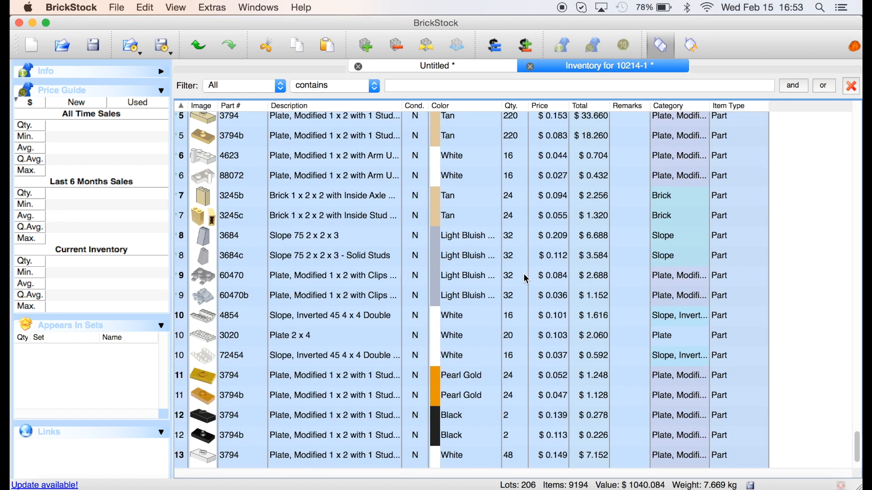
mouse_move(327, 302)
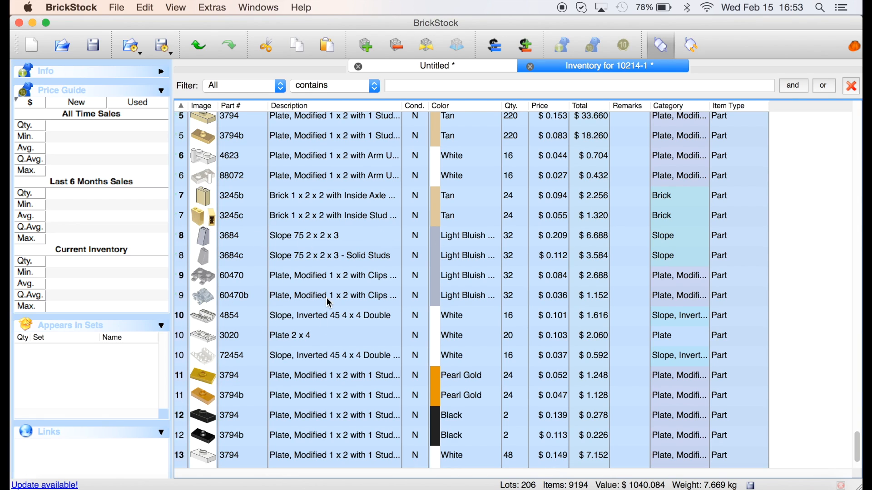
mouse_move(497, 323)
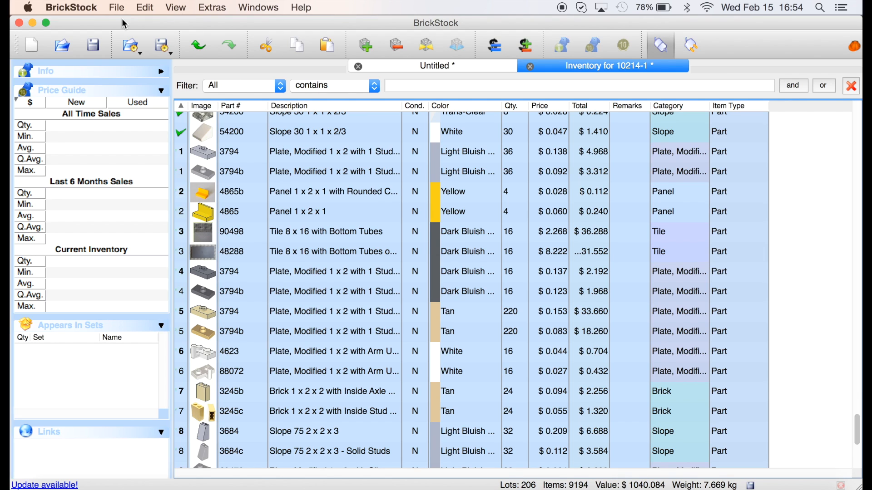
Export the inventory as BrickLink Mass-Upload XML to the clipboard.
left_click(117, 8)
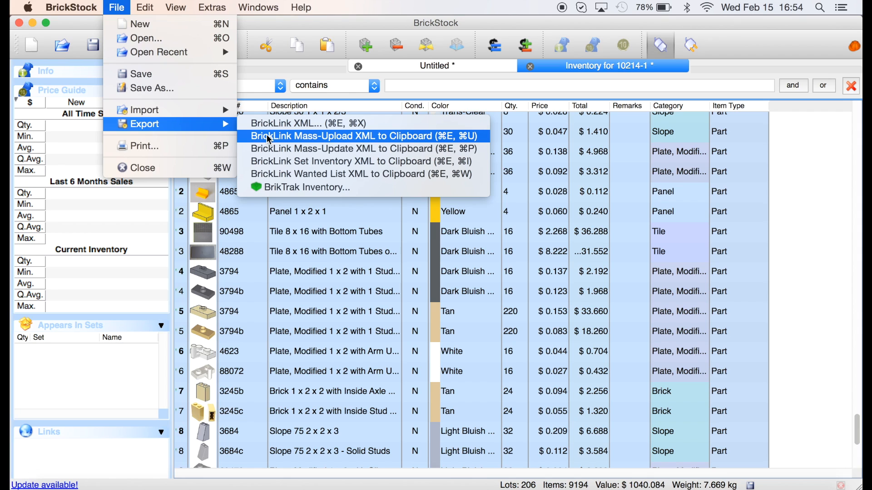
left_click(351, 136)
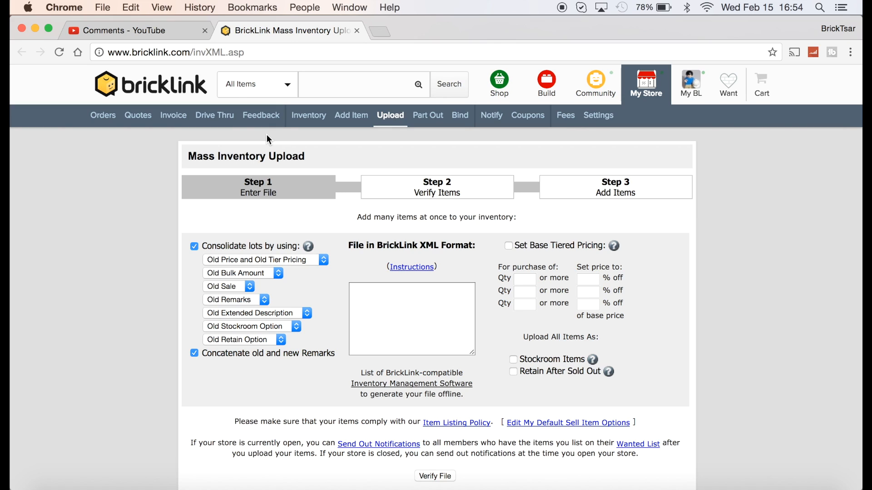
mouse_move(306, 269)
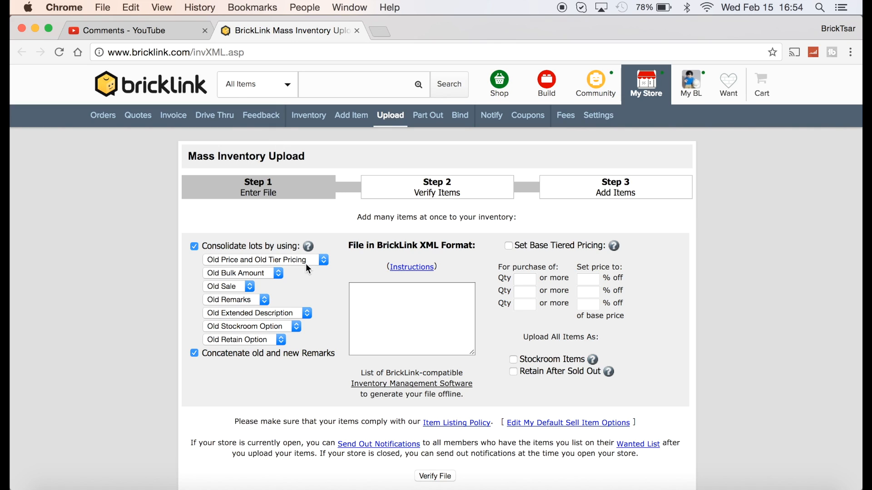
Set consolidation to New Price and New Tier Pricing, paste the XML and submit it with Verify File.
left_click(264, 260)
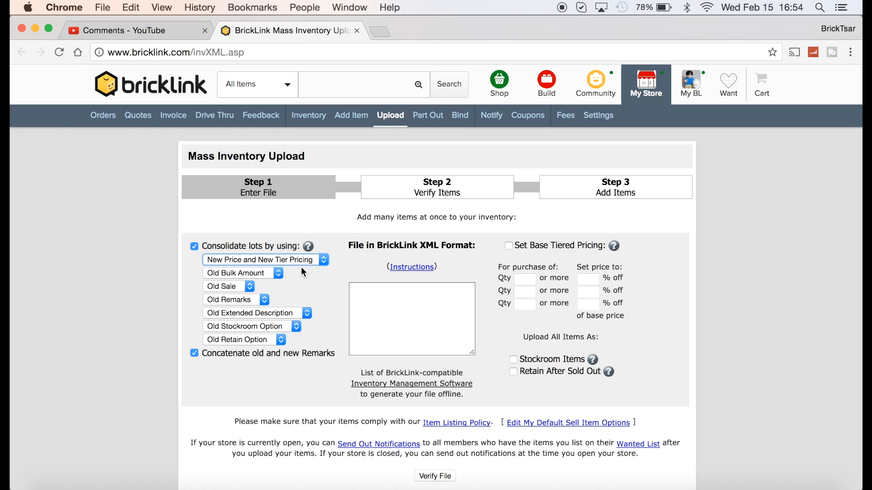
mouse_move(230, 366)
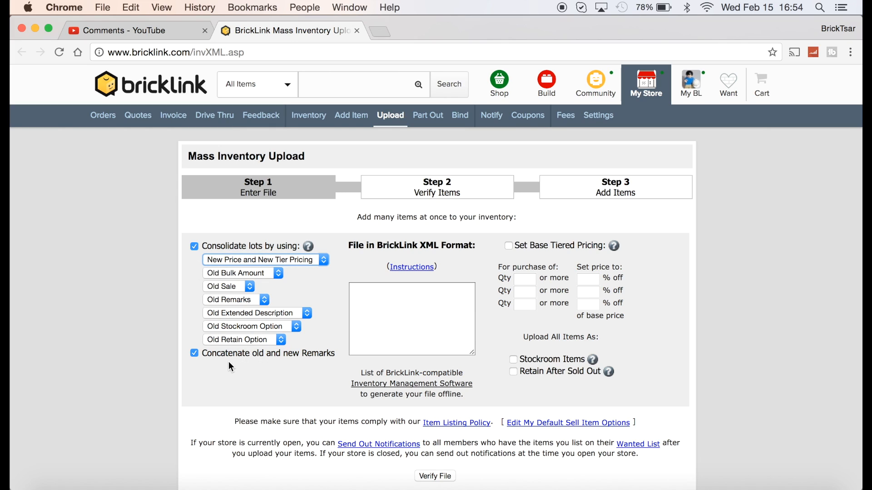
mouse_move(277, 363)
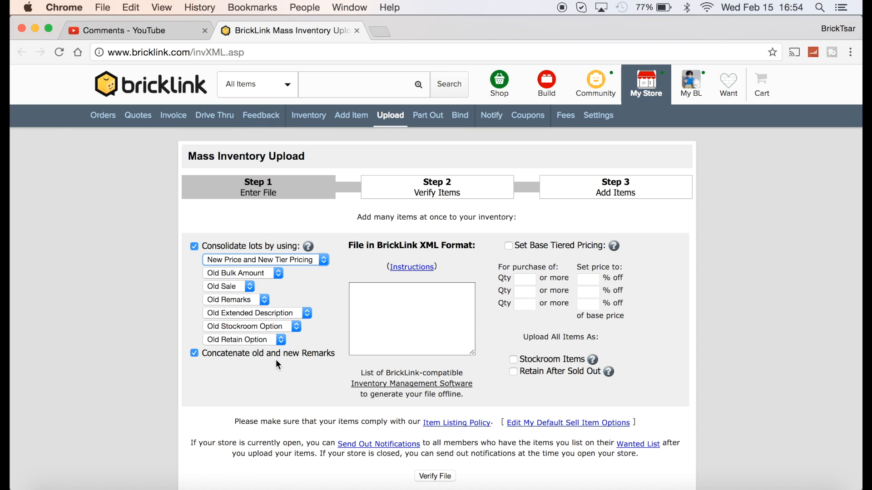
mouse_move(321, 365)
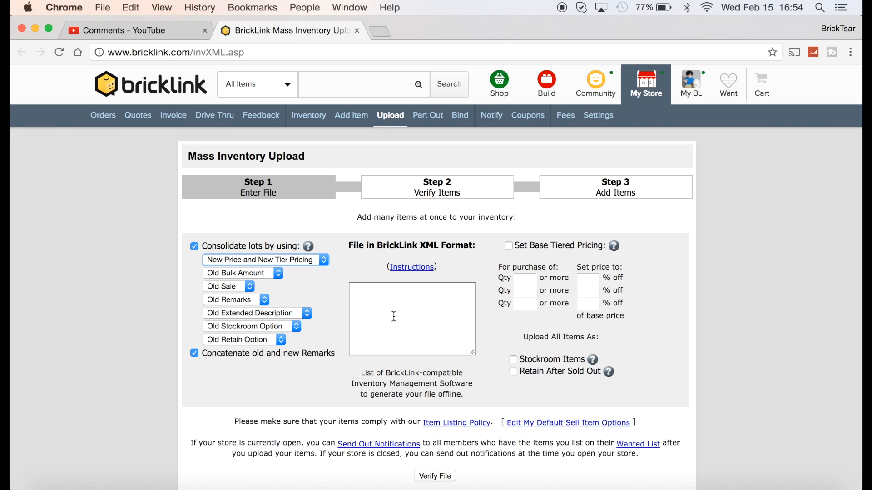
left_click(412, 318)
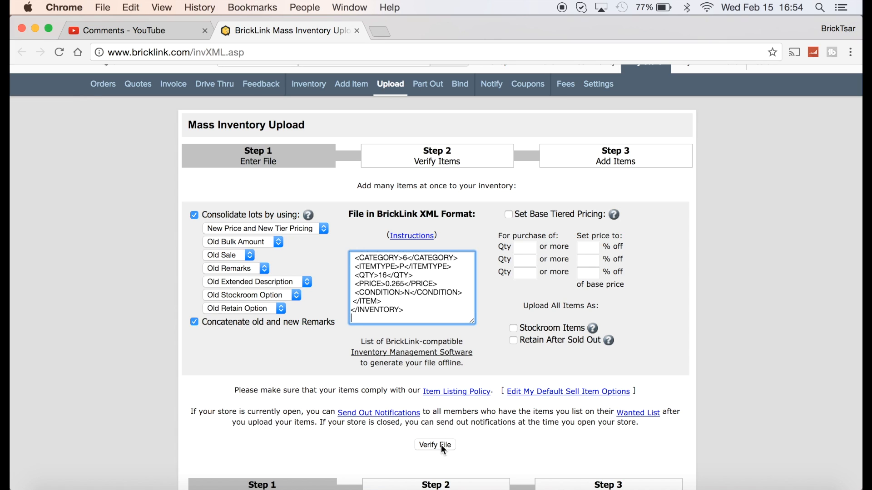
left_click(434, 445)
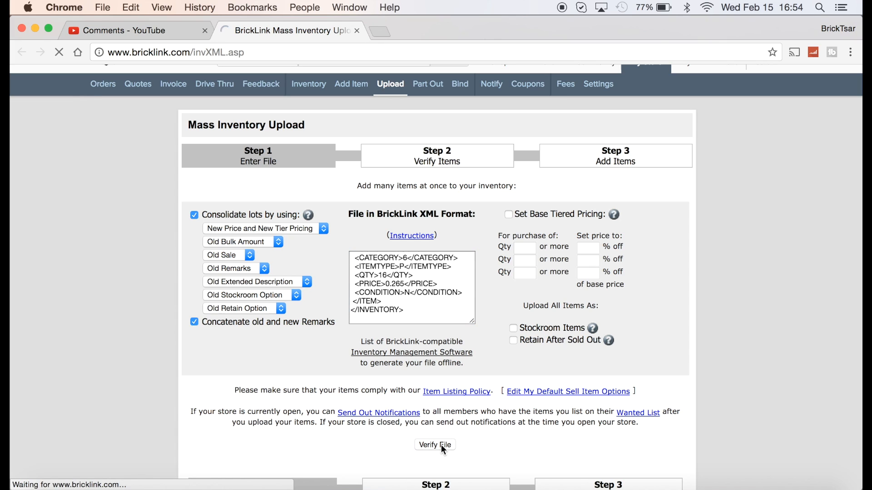
left_click(434, 445)
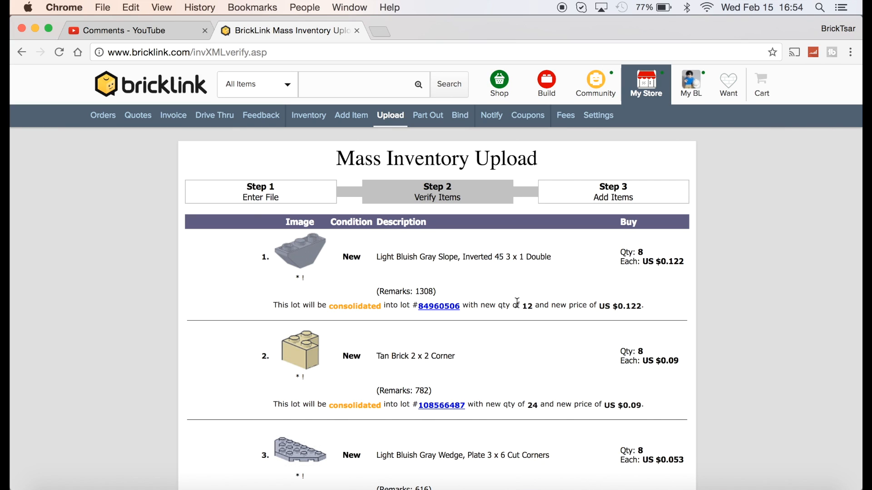
mouse_move(556, 293)
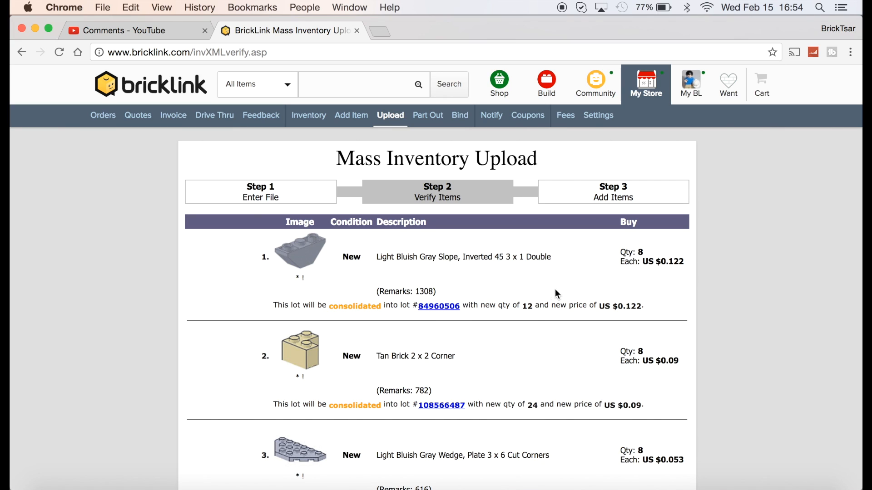
mouse_move(537, 339)
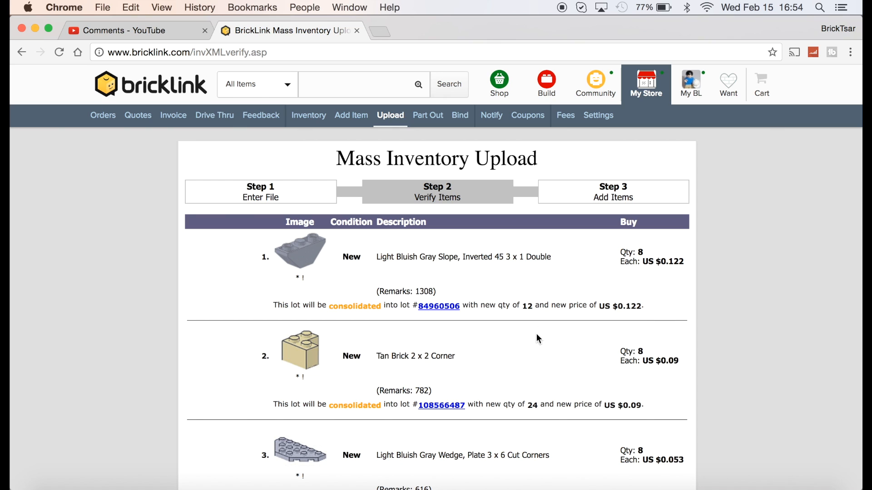
scroll("down", 3)
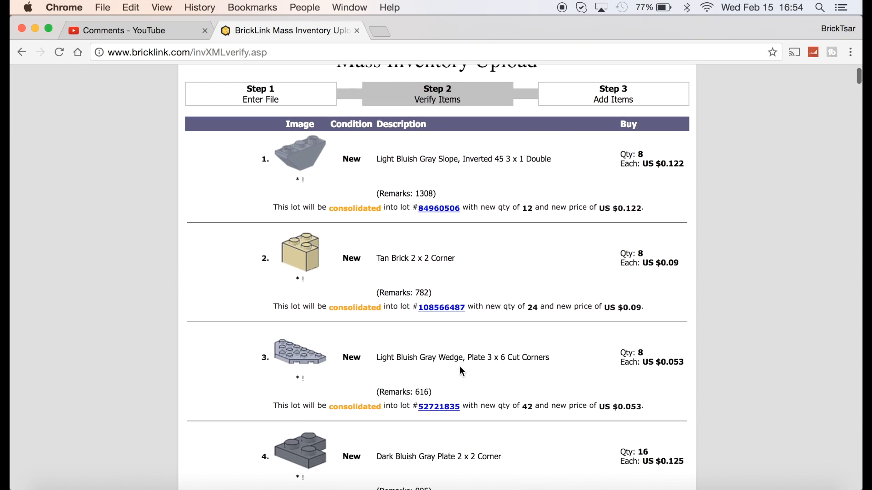
scroll("down", 3)
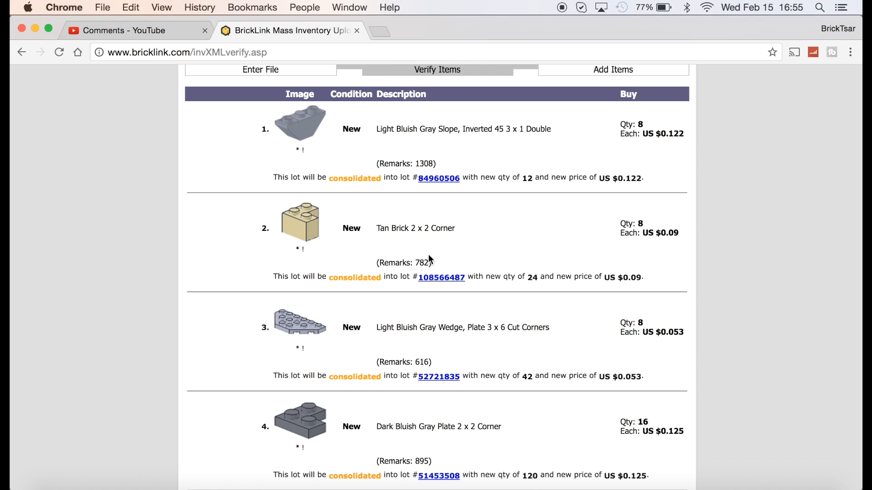
scroll("down", 3)
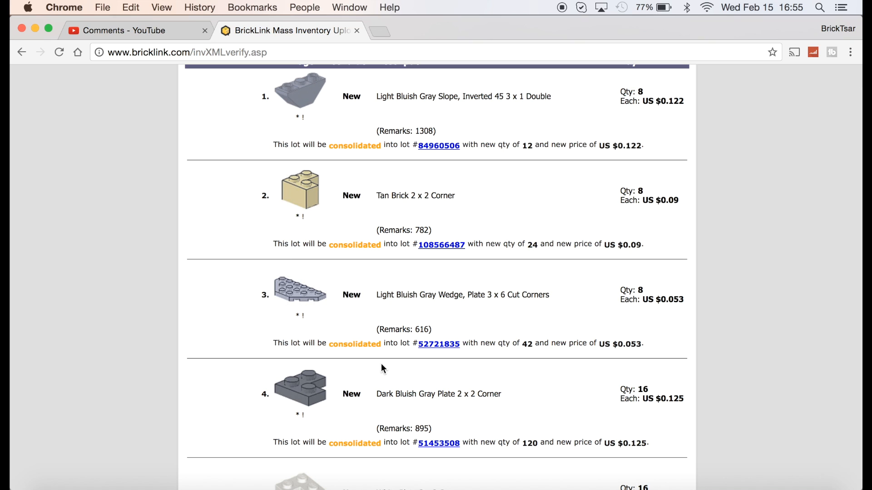
scroll("down", 3)
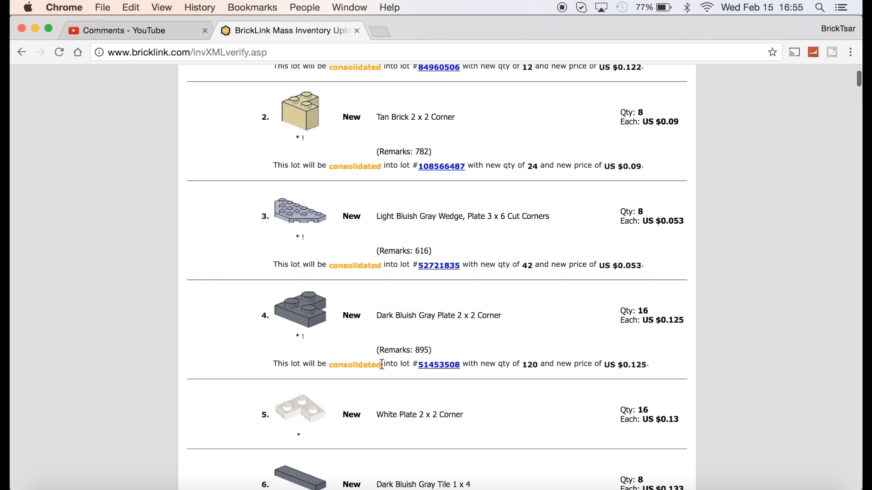
scroll("down", 3)
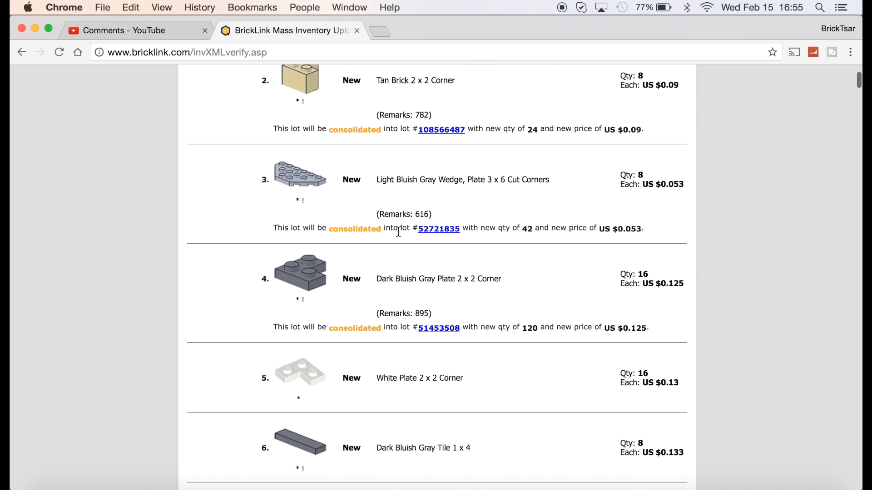
scroll("down", 3)
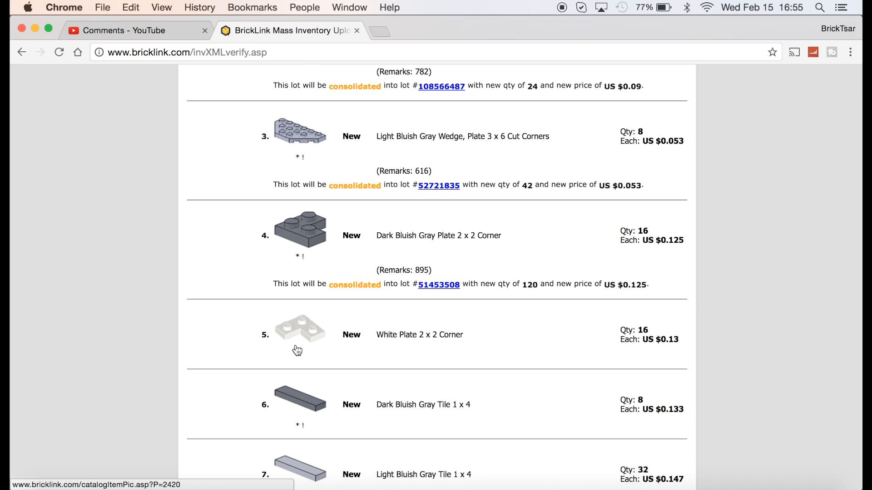
scroll("down", 3)
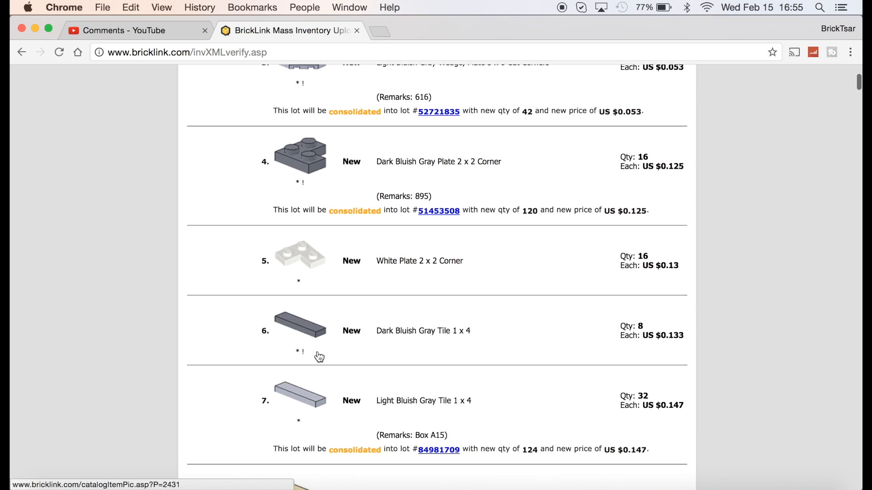
scroll("down", 3)
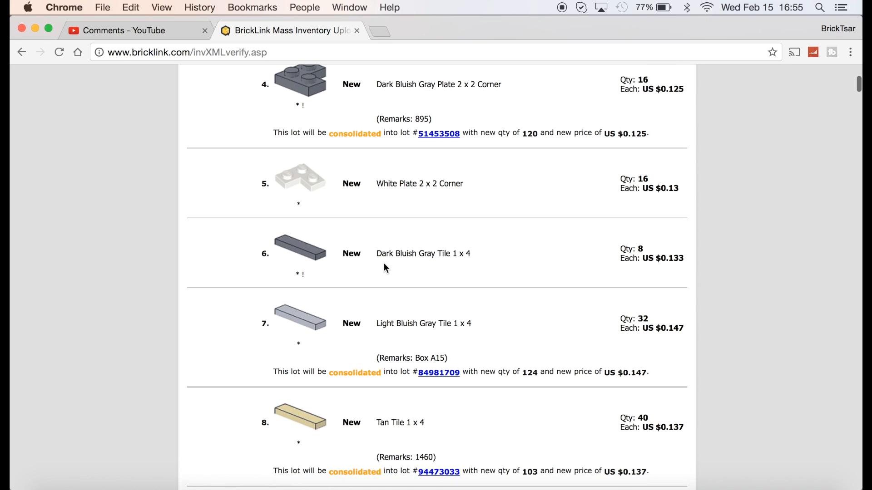
scroll("down", 3)
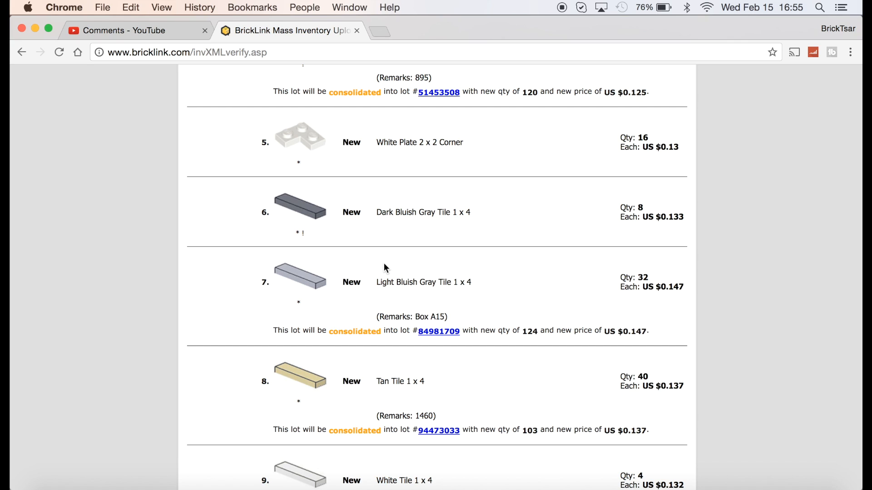
mouse_move(345, 484)
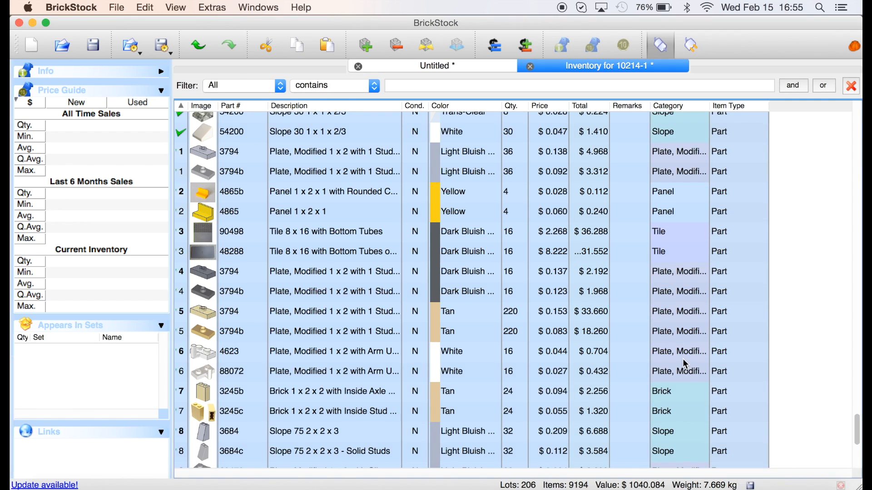
scroll("down", 3)
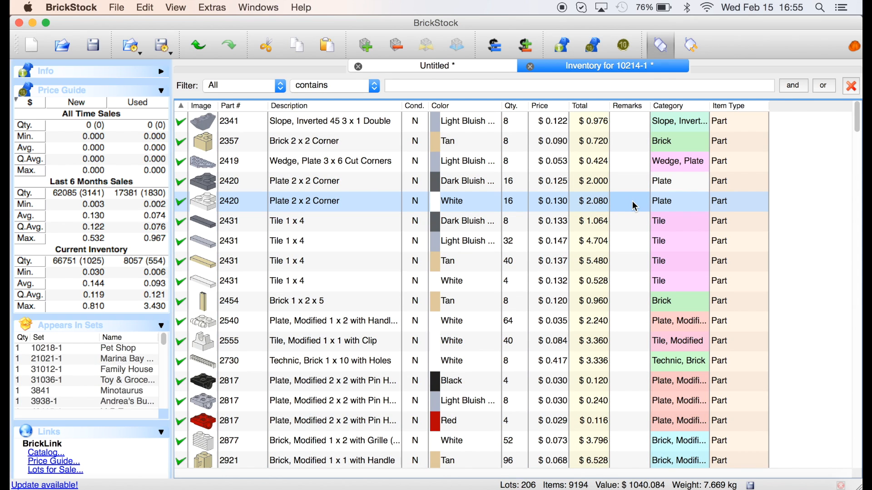
mouse_move(629, 226)
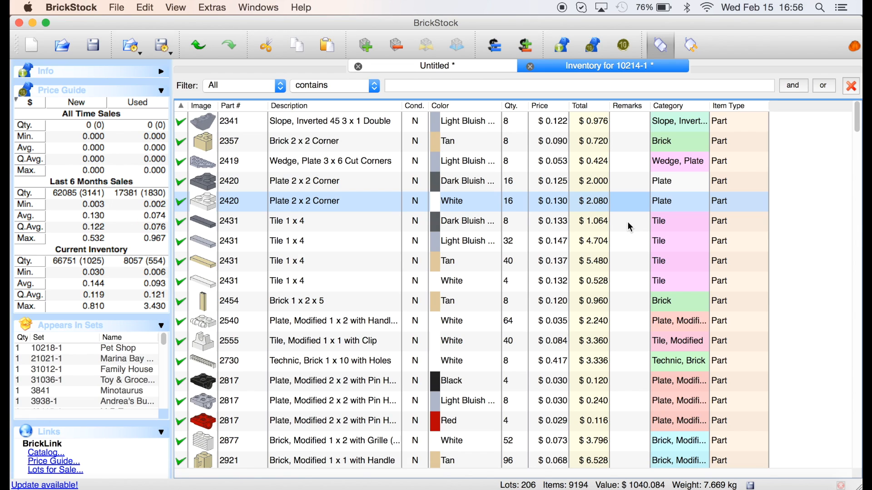
mouse_move(504, 213)
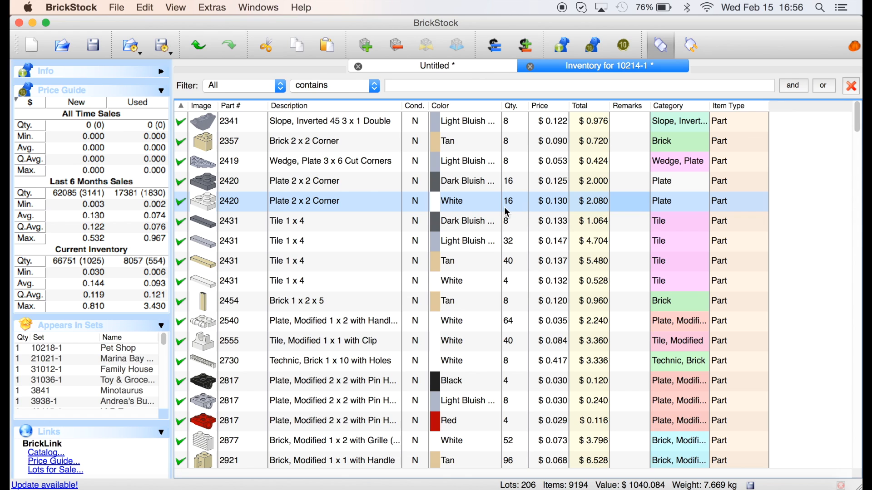
right_click(348, 486)
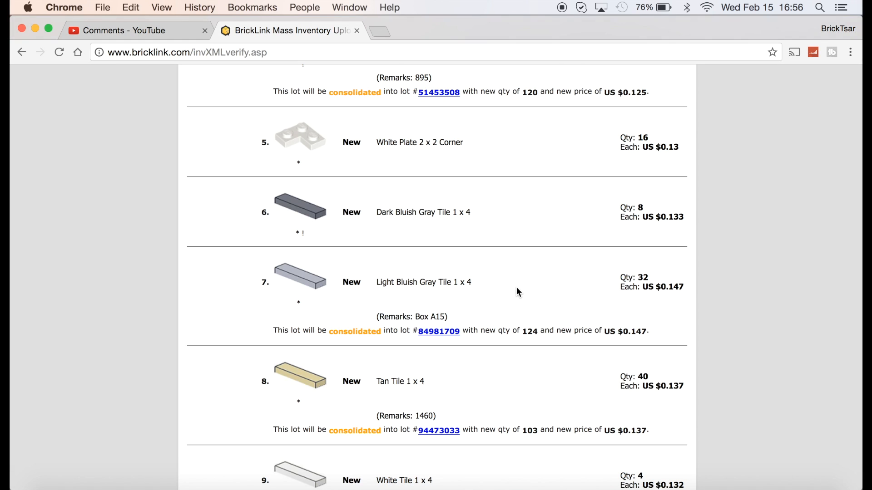
Scroll through BrickLink's Verify Items list reviewing consolidation details through lot 24.
scroll("down", 3)
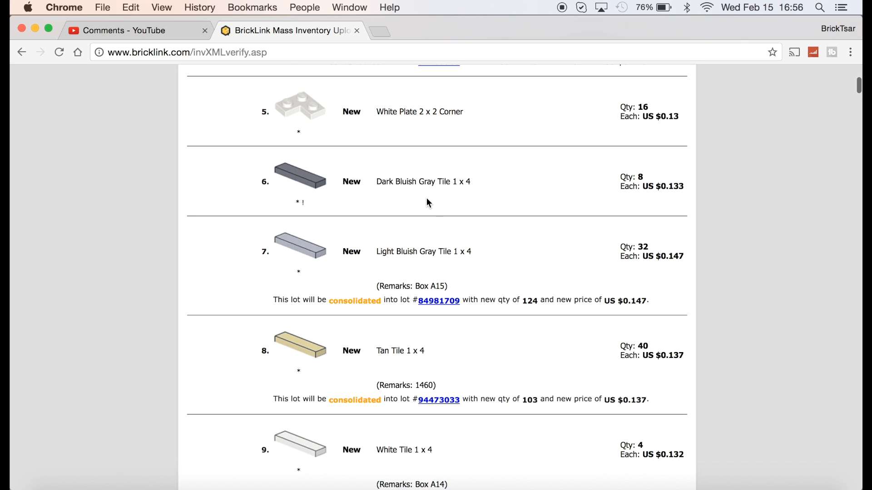
scroll("down", 3)
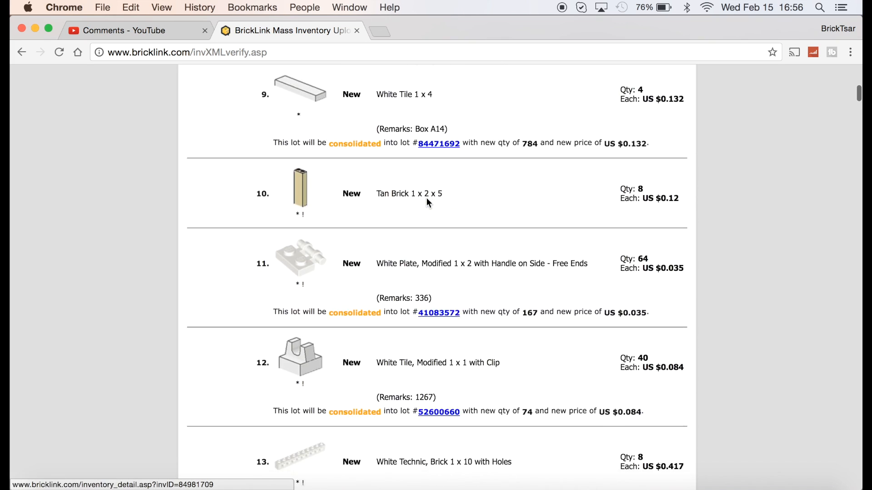
scroll("down", 3)
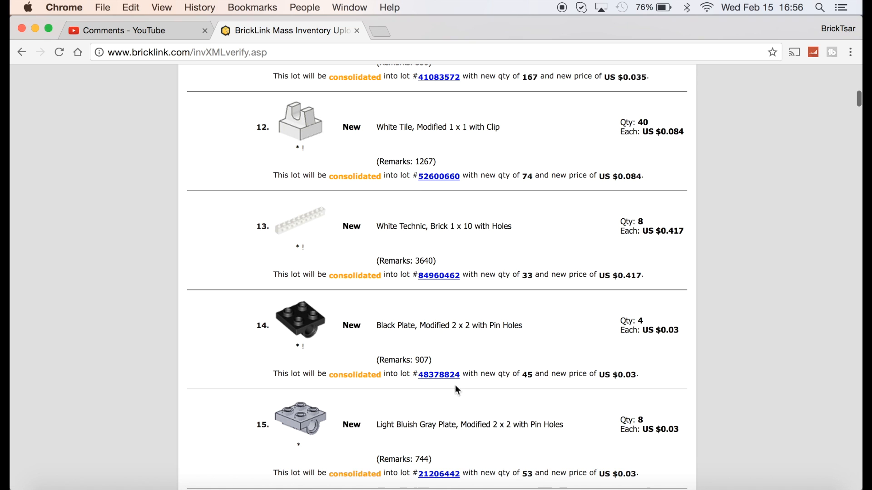
scroll("down", 3)
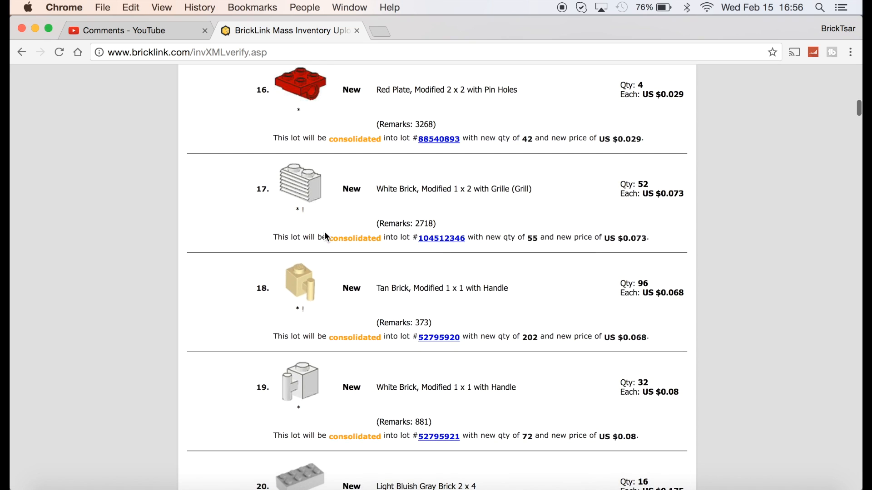
scroll("down", 3)
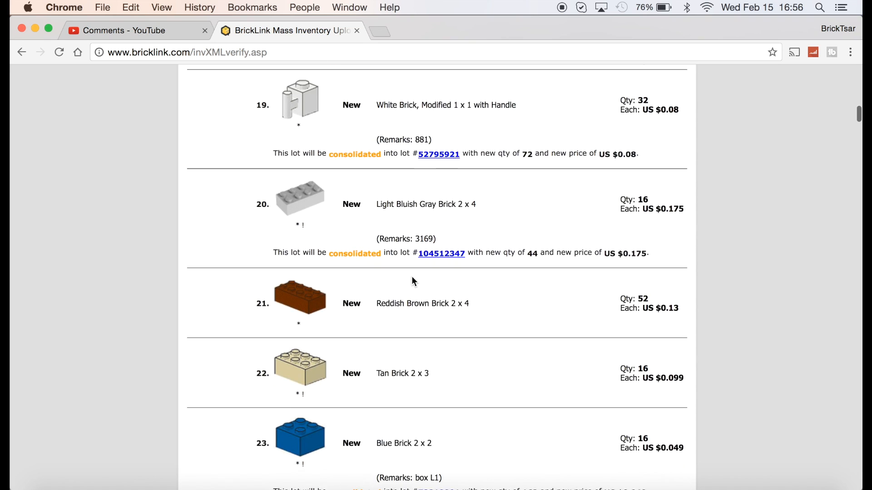
scroll("down", 3)
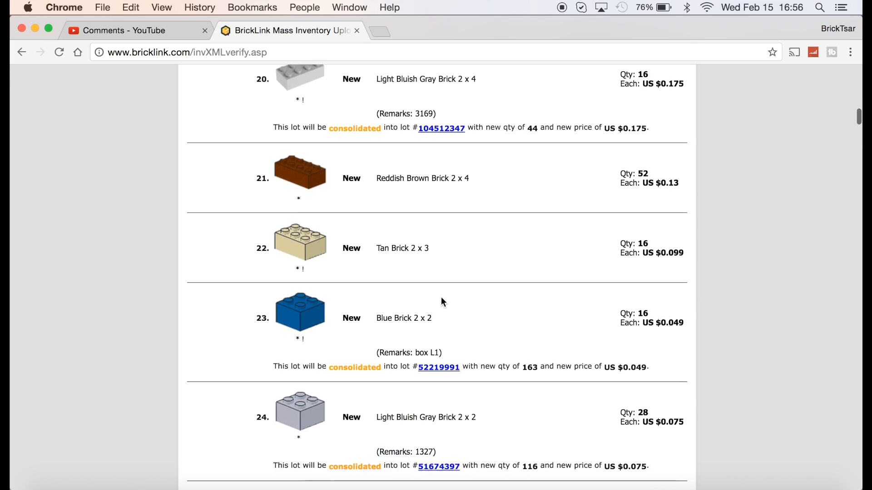
scroll("down", 3)
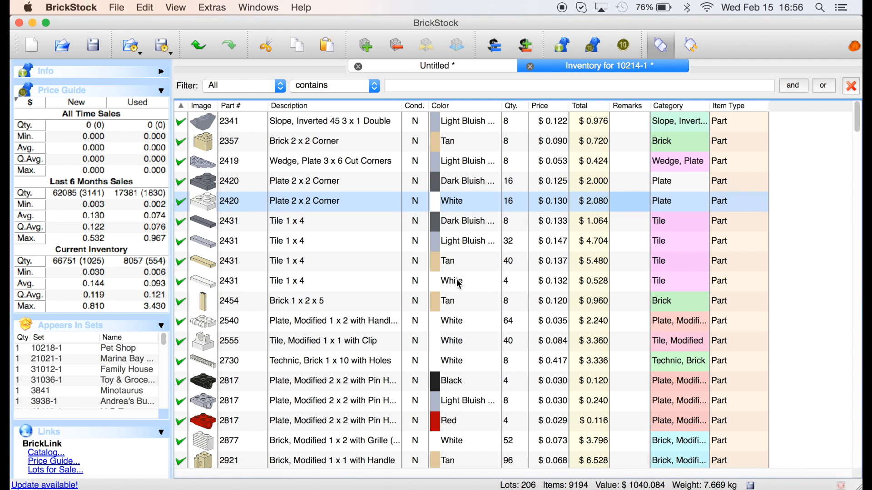
mouse_move(323, 202)
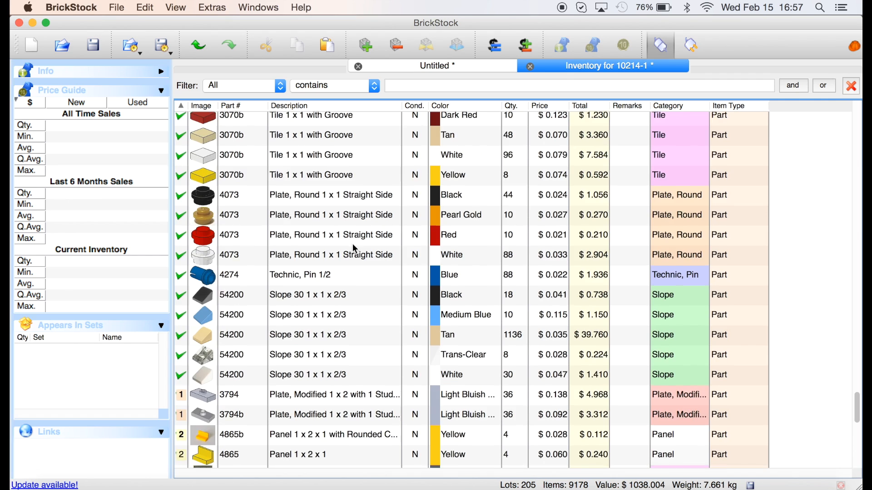
Bring up the context menu on the Pearl Gold 3794 plate lot to reach its Remark options.
scroll("down", 3)
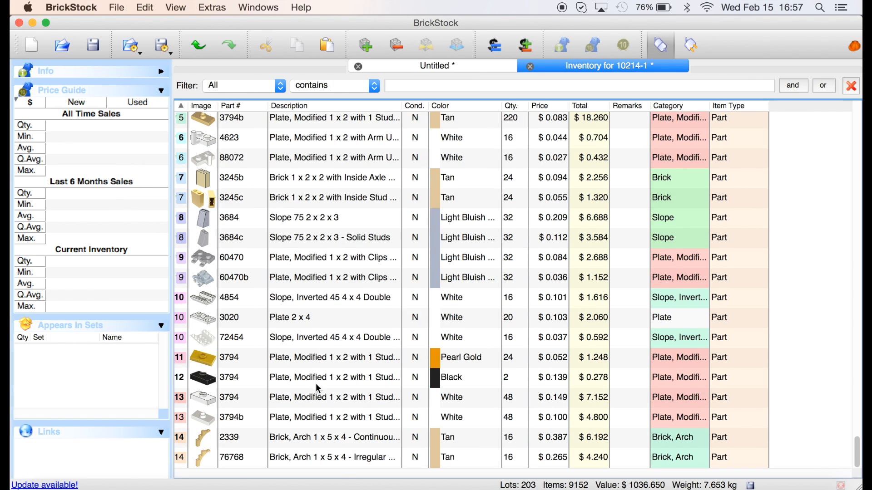
right_click(334, 417)
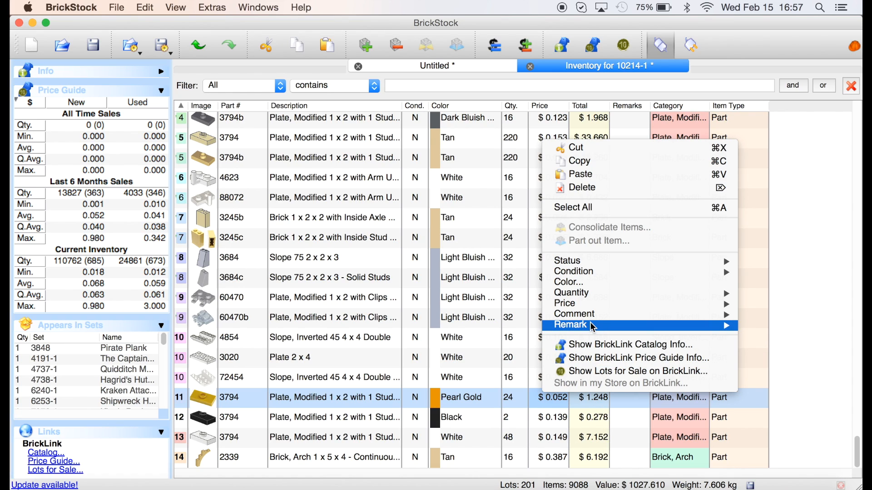
mouse_move(588, 327)
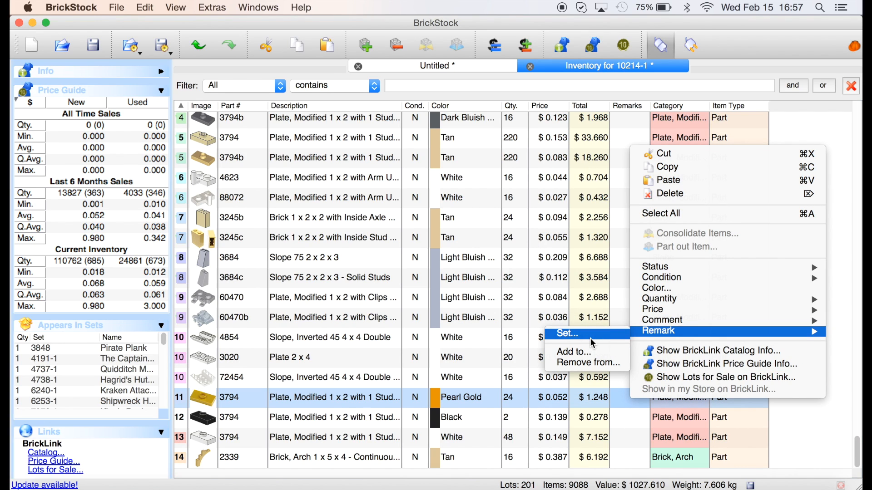
Enter 456 as the remark for the Pearl Gold 3794 plate lot.
left_click(566, 333)
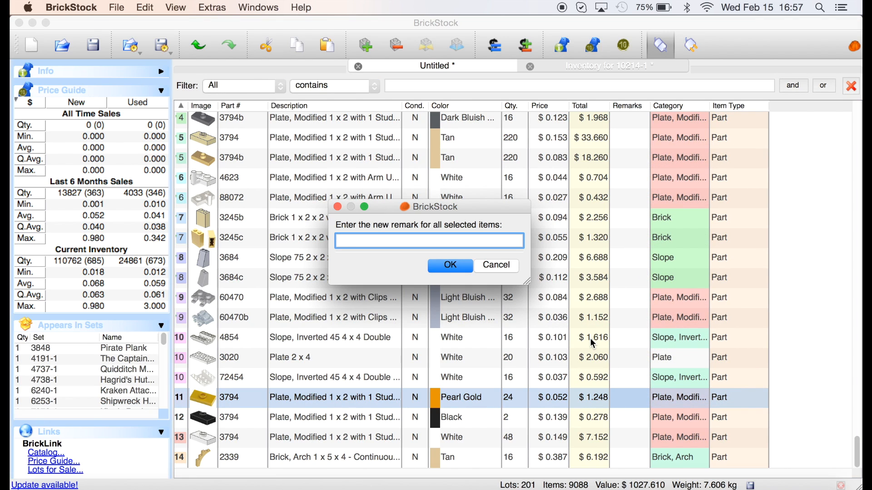
type("456")
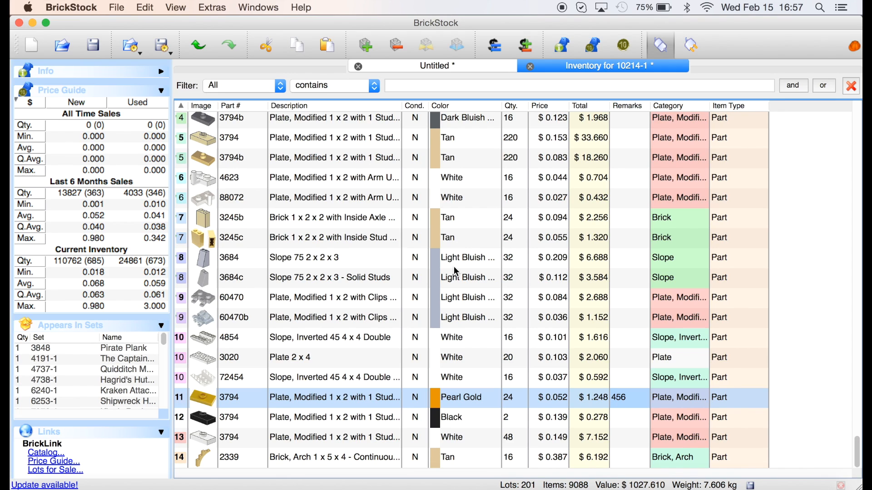
mouse_move(483, 147)
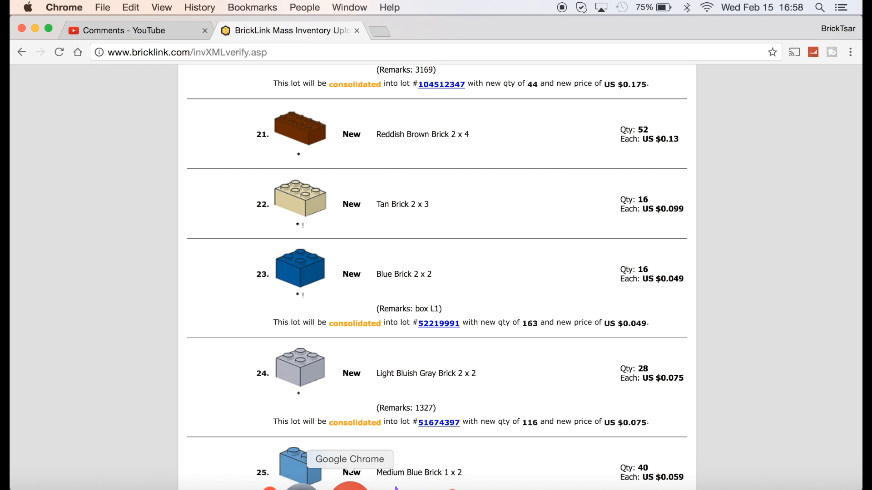
Review the verified list down to its 206-lot total, then return to the file-entry step.
scroll("down", 3)
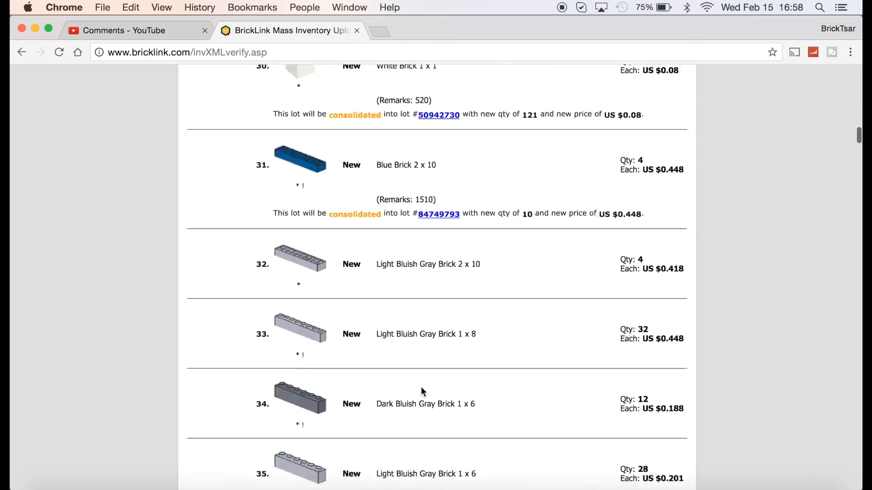
scroll("down", 3)
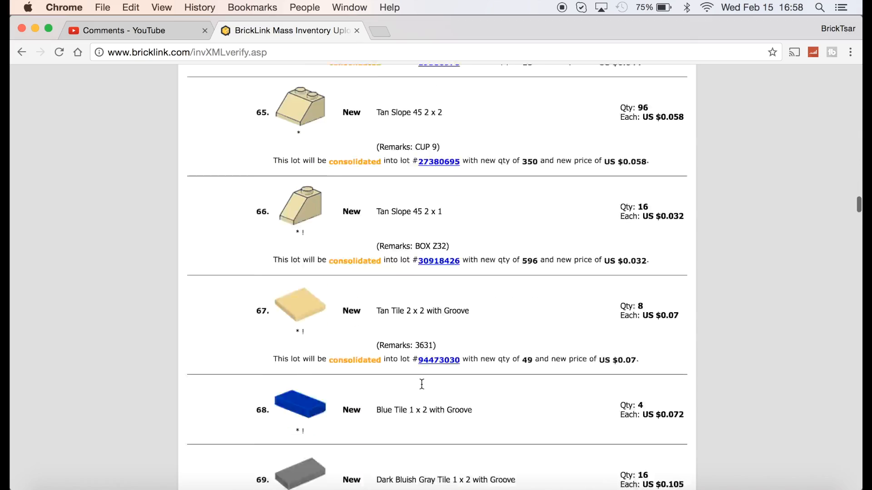
scroll("down", 3)
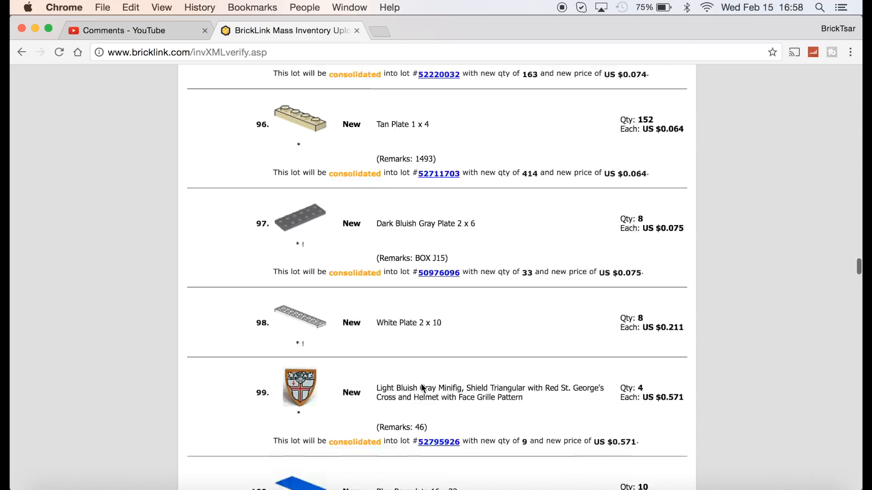
scroll("down", 3)
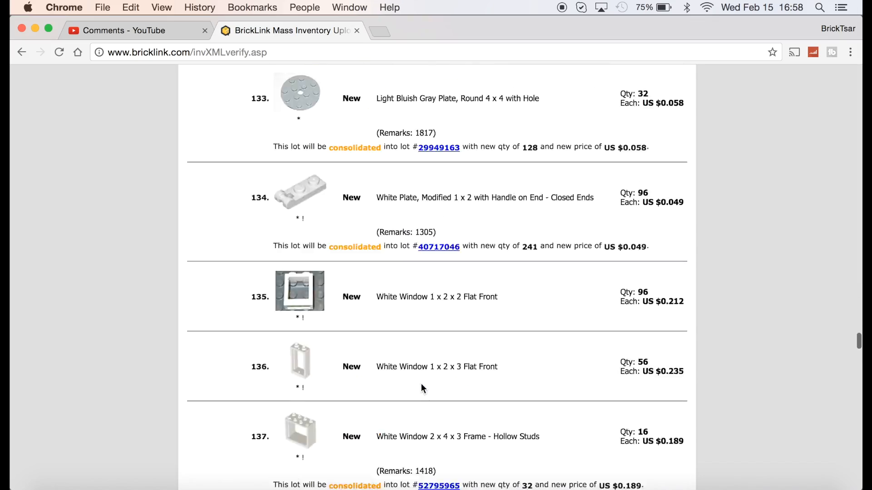
scroll("down", 3)
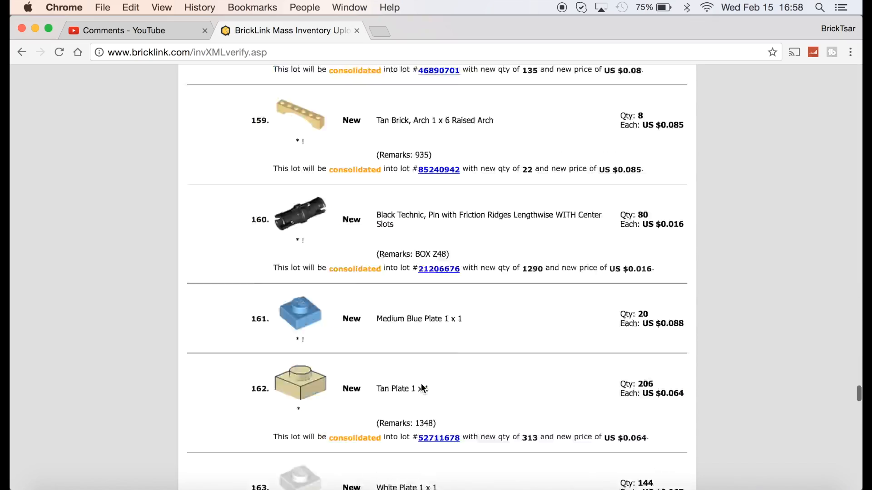
scroll("down", 3)
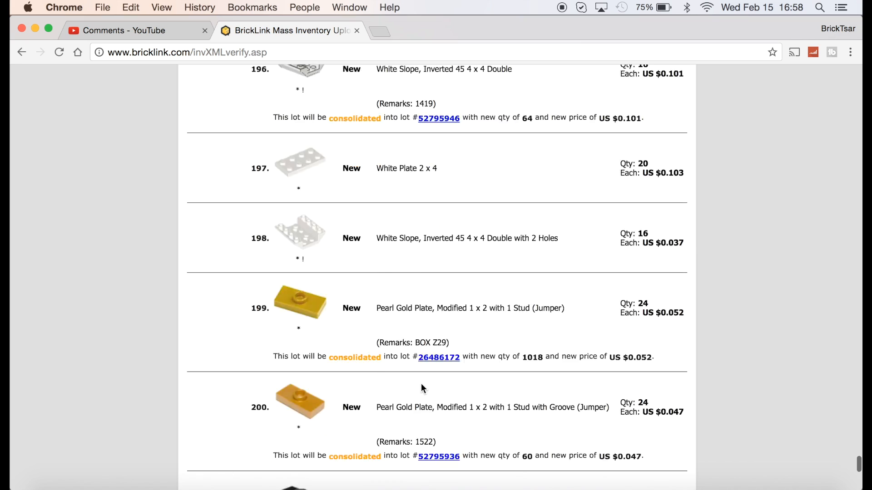
scroll("down", 3)
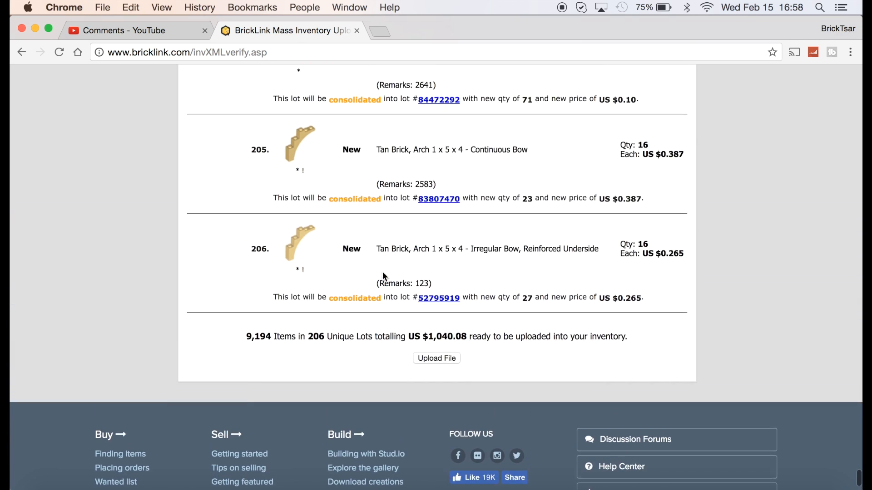
scroll("down", 3)
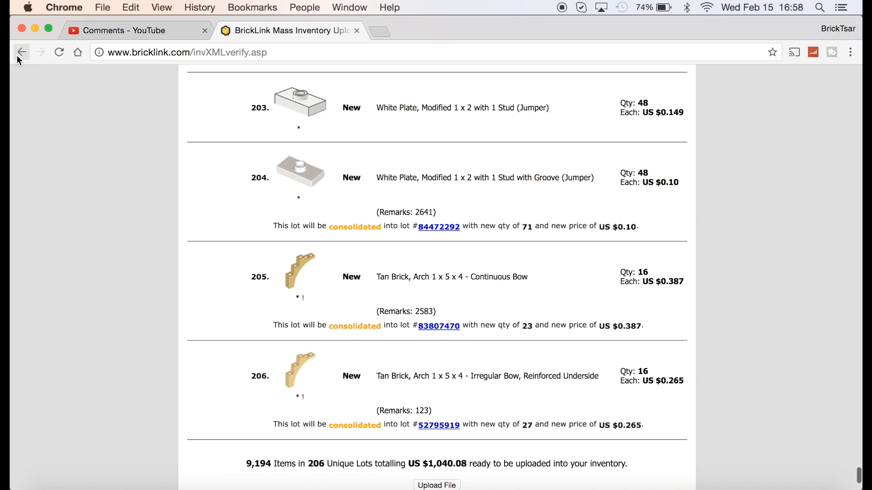
left_click(20, 51)
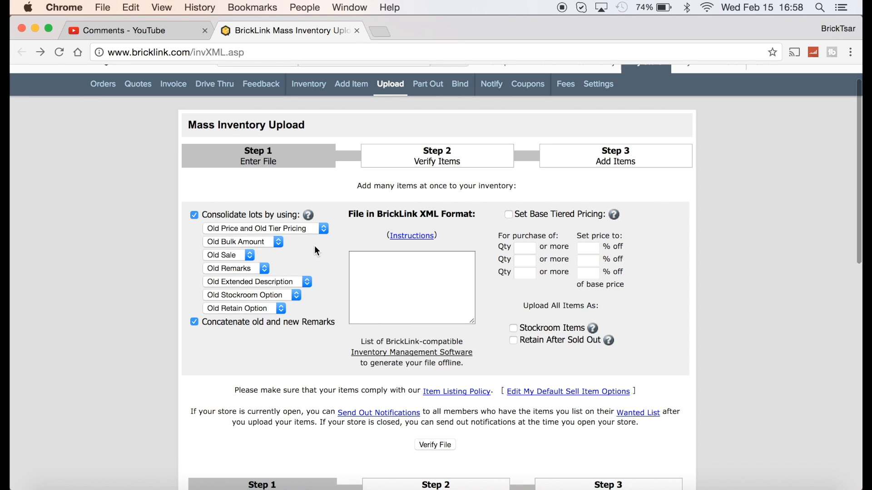
Select all 201 lots and export them as BrickLink Mass-Upload XML to the clipboard.
left_click(264, 228)
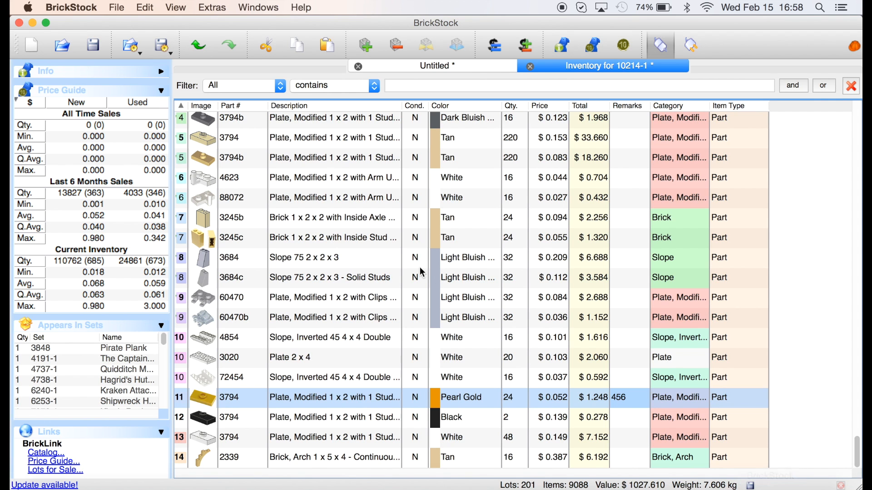
left_click(145, 7)
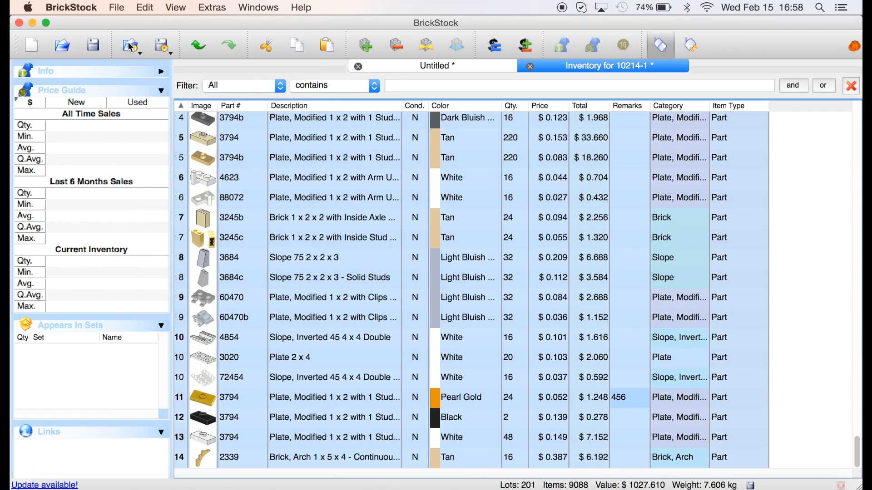
left_click(117, 7)
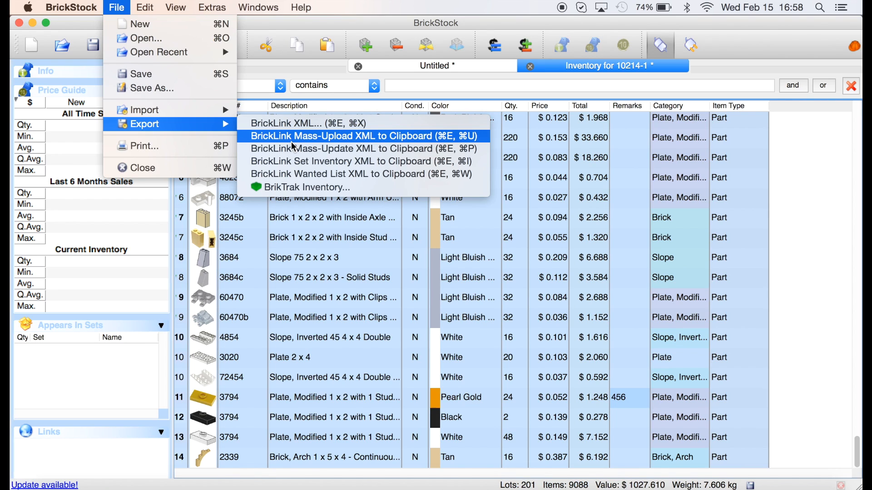
left_click(361, 136)
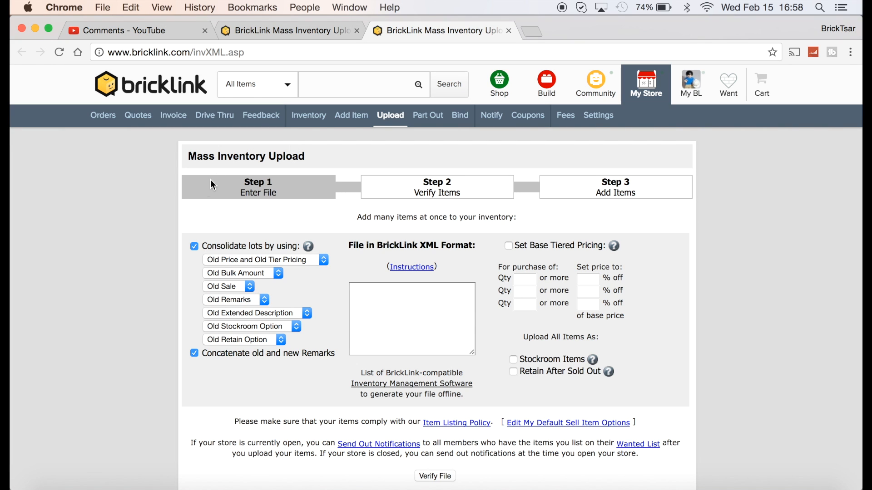
Set consolidation to use new prices and paste the exported XML into the upload field.
left_click(242, 274)
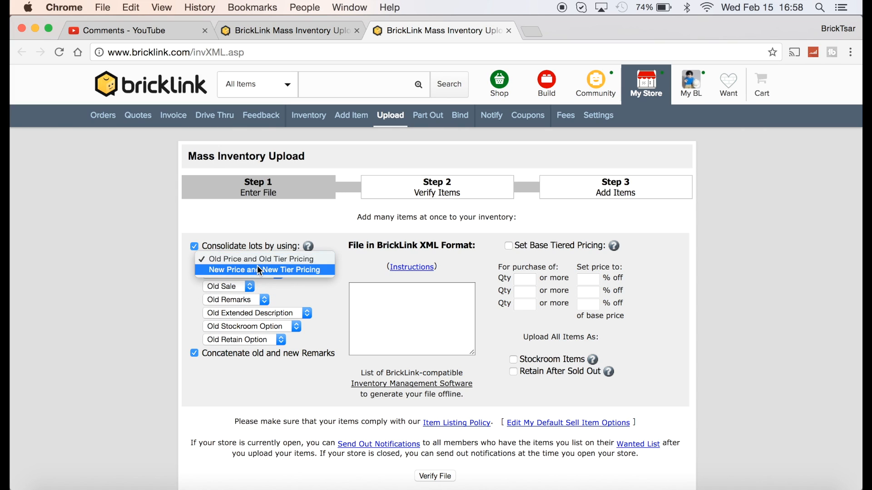
left_click(265, 269)
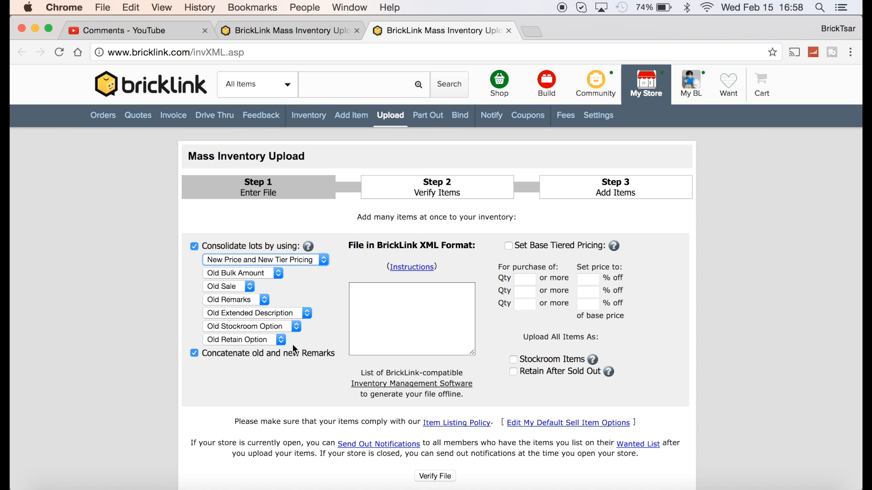
right_click(412, 318)
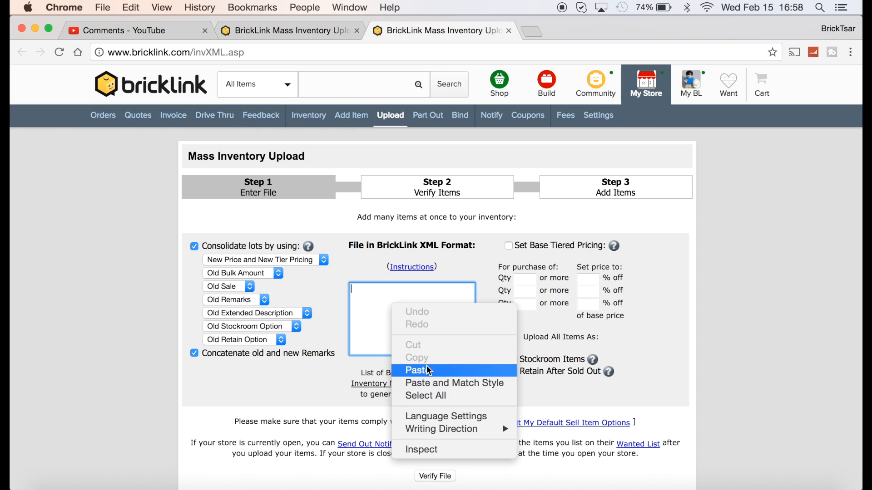
left_click(418, 371)
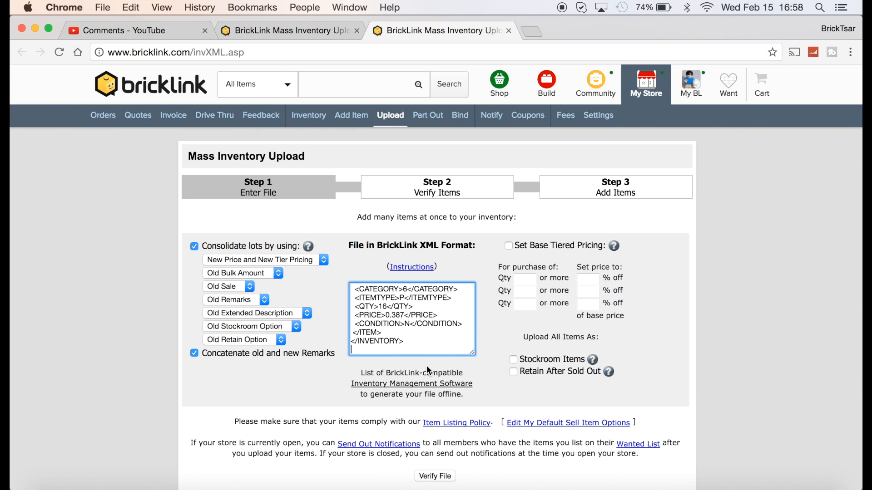
Submit the XML with Verify File to reach the consolidating-lots verification list.
left_click(435, 476)
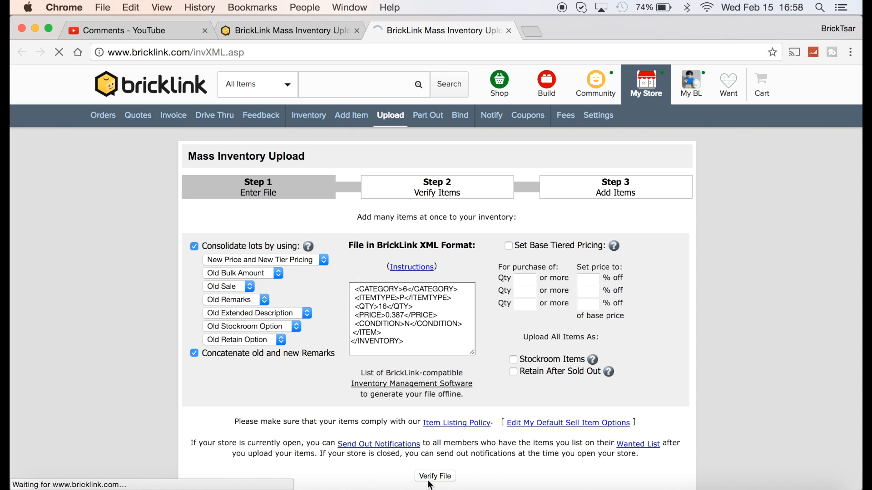
left_click(435, 475)
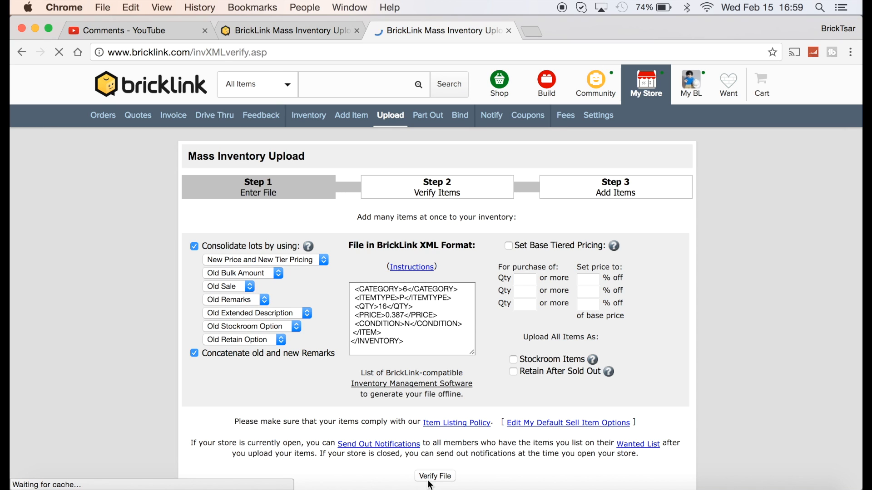
left_click(434, 475)
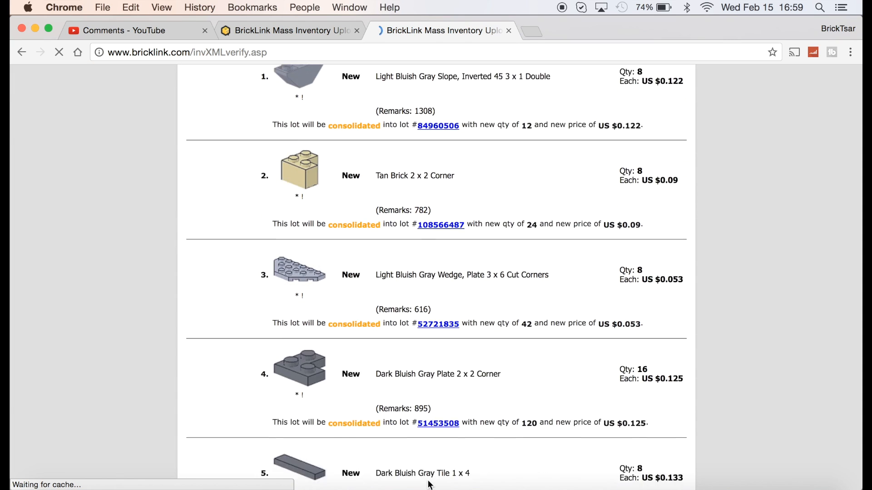
scroll("down", 3)
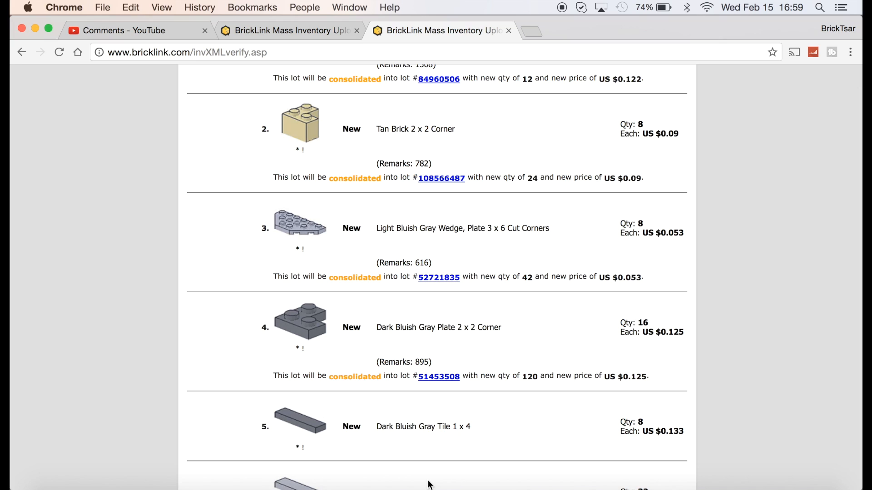